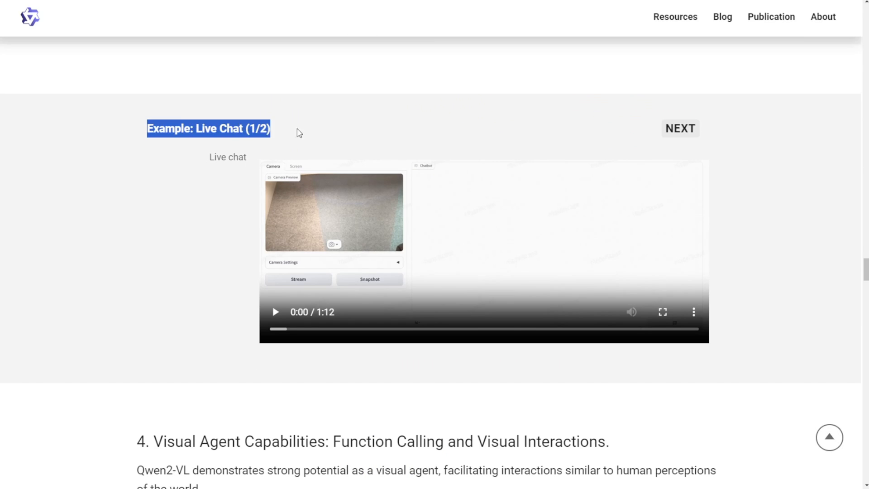
Step: Play the Live Chat demo, then scroll to and play the Multi-Video Understanding demo
left_click(275, 311)
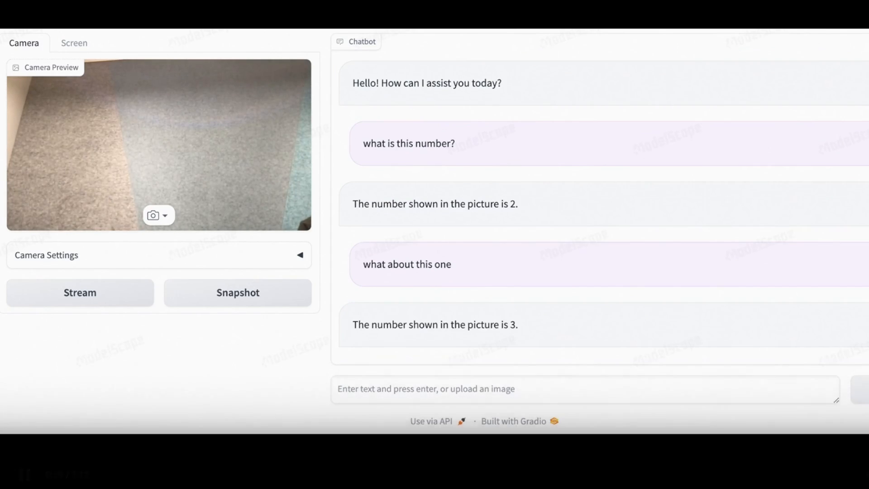
type("sum t")
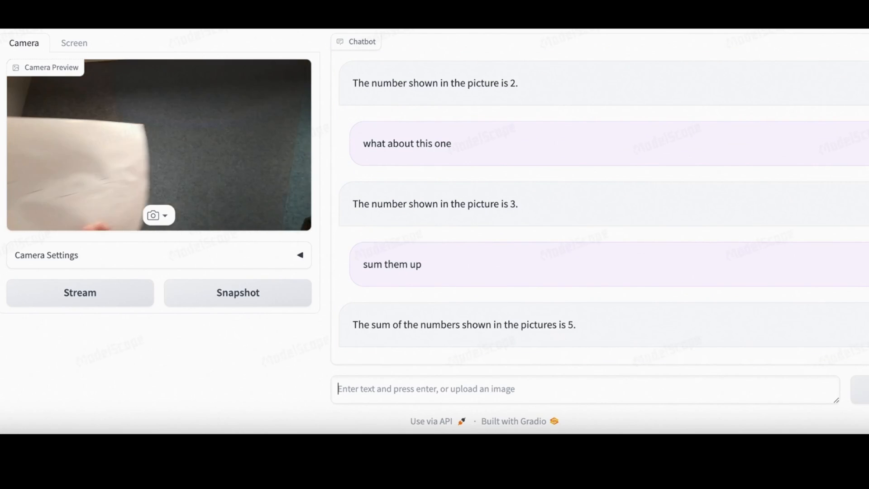
scroll("down", 3)
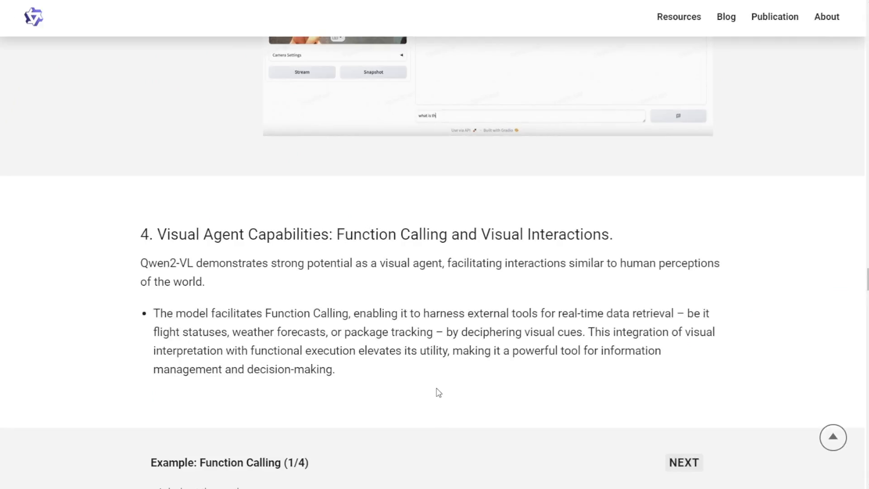
scroll("down", 3)
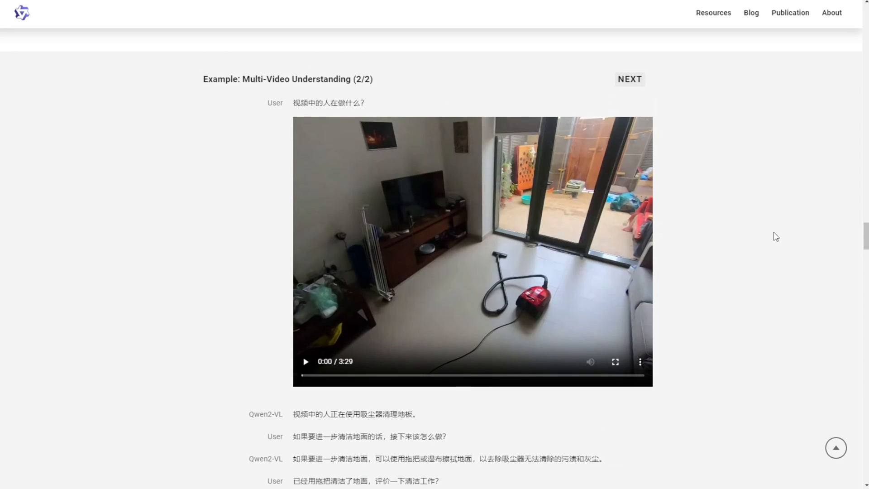
mouse_move(197, 71)
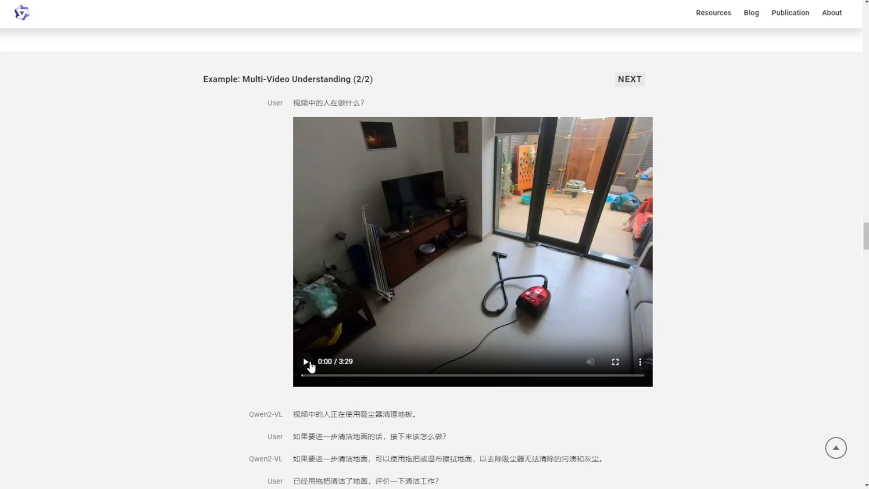
left_click(629, 78)
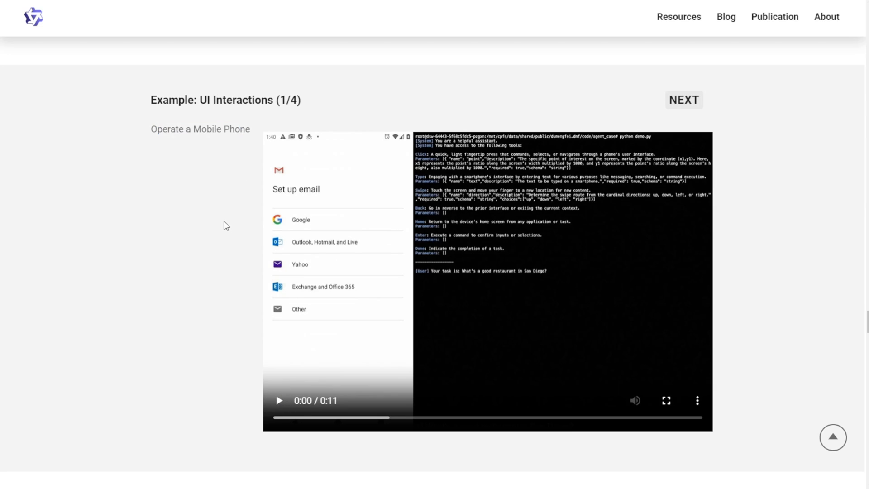
Step: Play the UI Interactions phone demo asking 'What's a good restaurant in San Diego?'
left_click(279, 400)
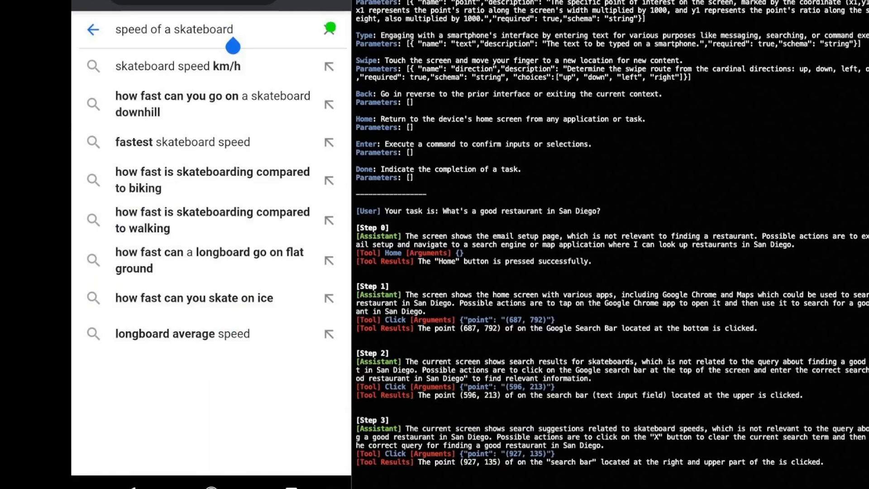
type("What's a good restaurant in San Diego?")
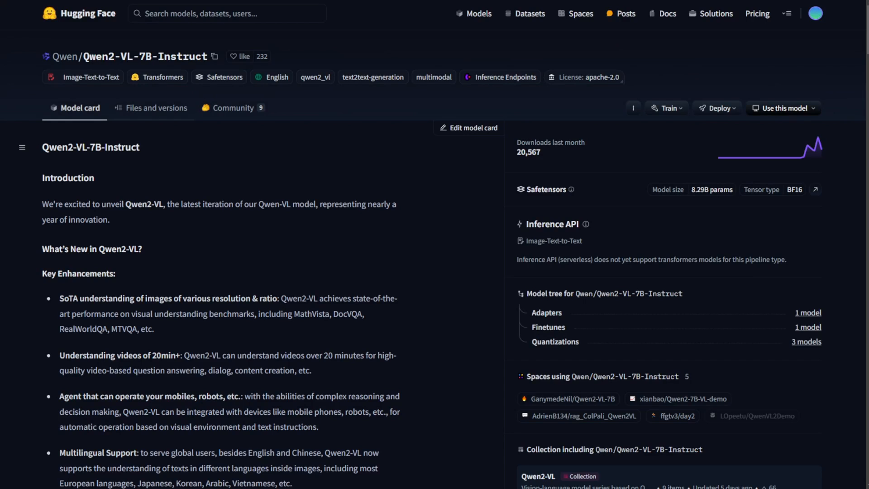
left_click(156, 108)
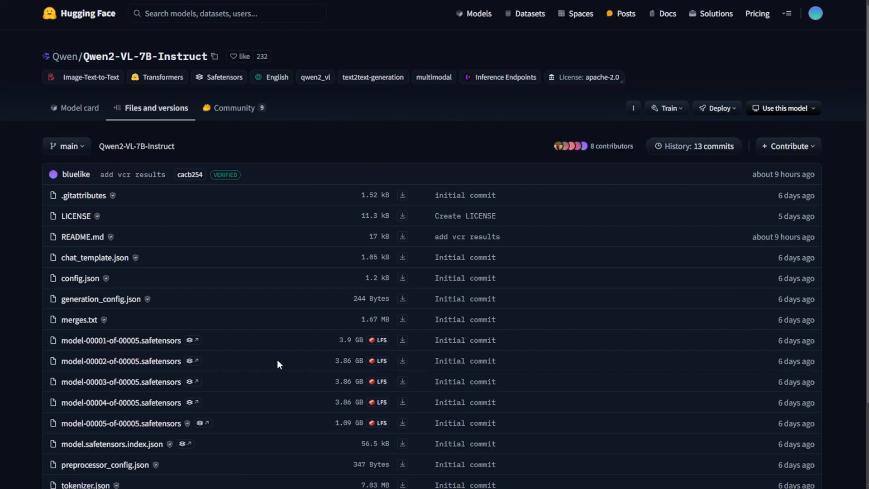
mouse_move(293, 286)
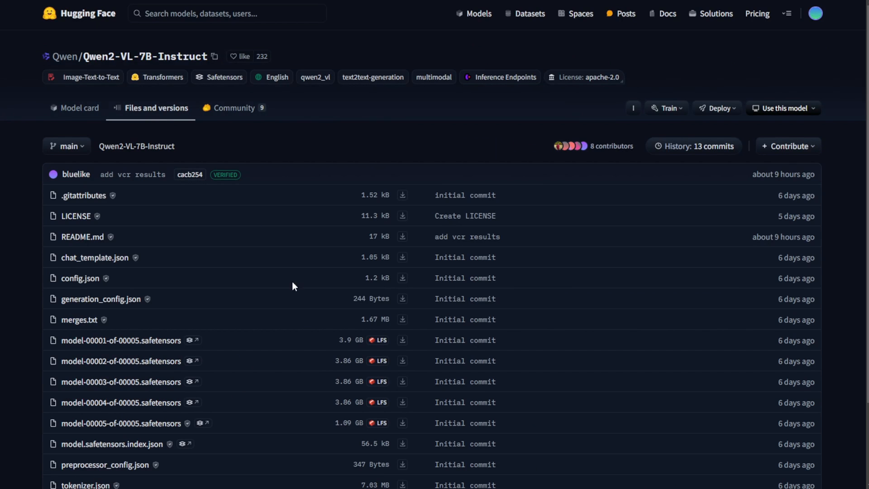
scroll("down", 3)
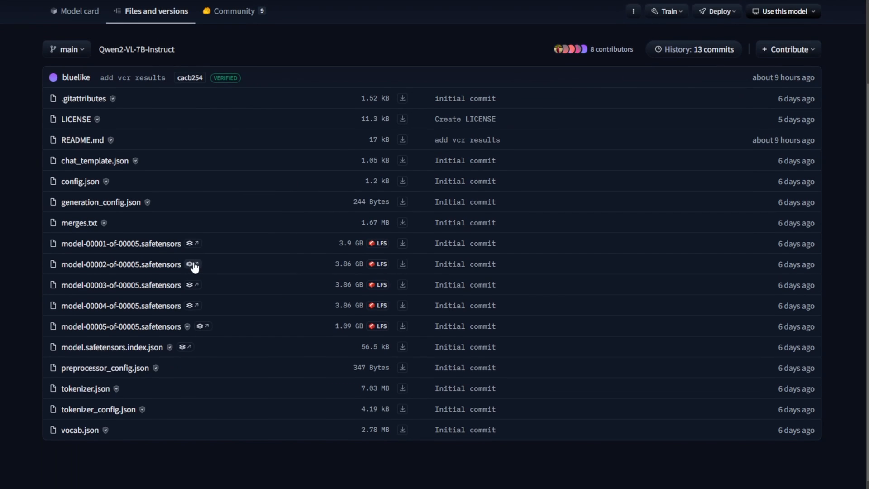
left_click(79, 11)
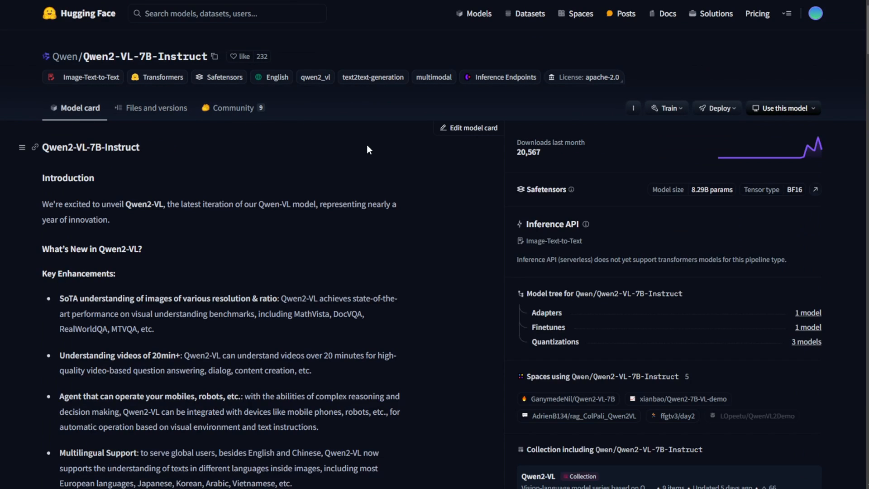
scroll("down", 3)
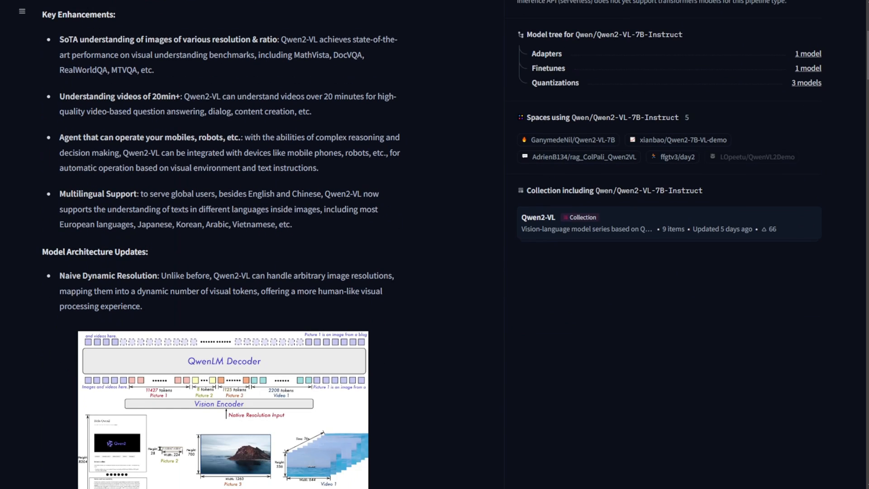
scroll("down", 3)
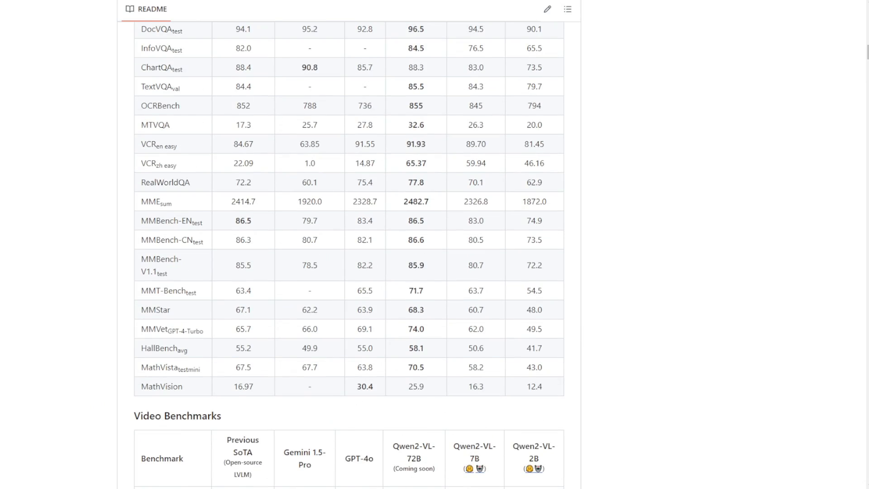
Step: Scroll the node README past benchmarks to the multi-image workflow and Installation section
scroll("down", 3)
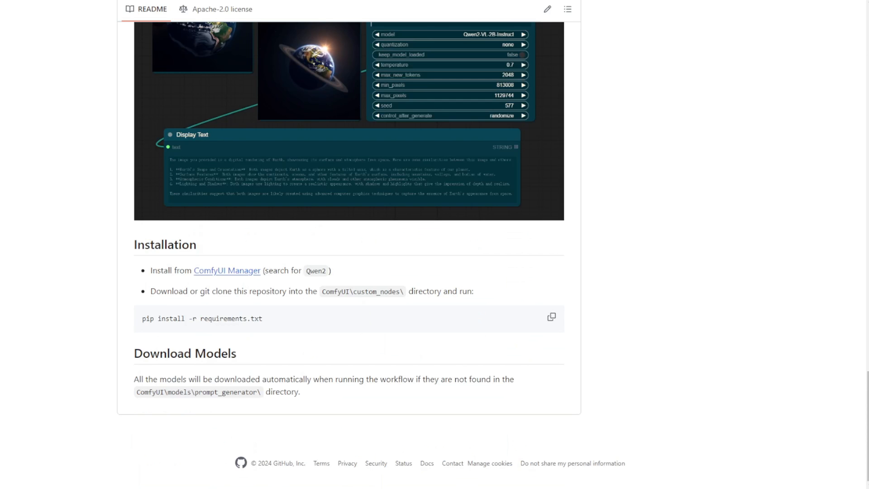
scroll("up", 3)
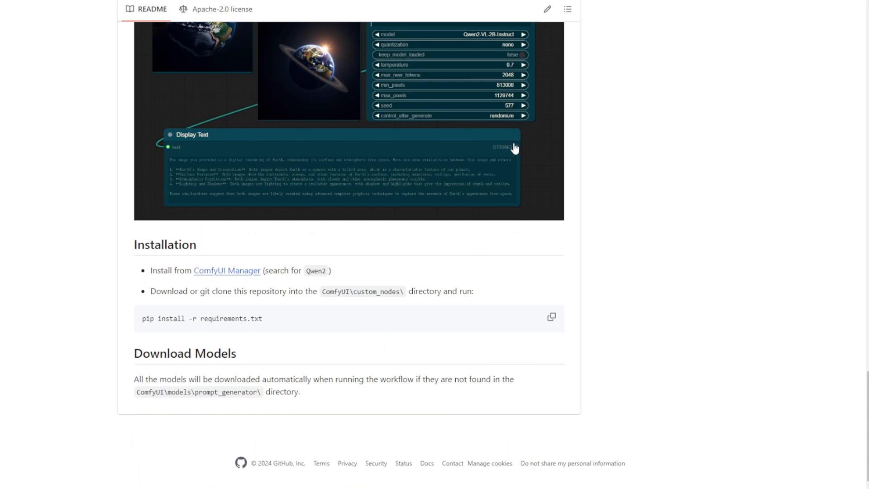
mouse_move(574, 277)
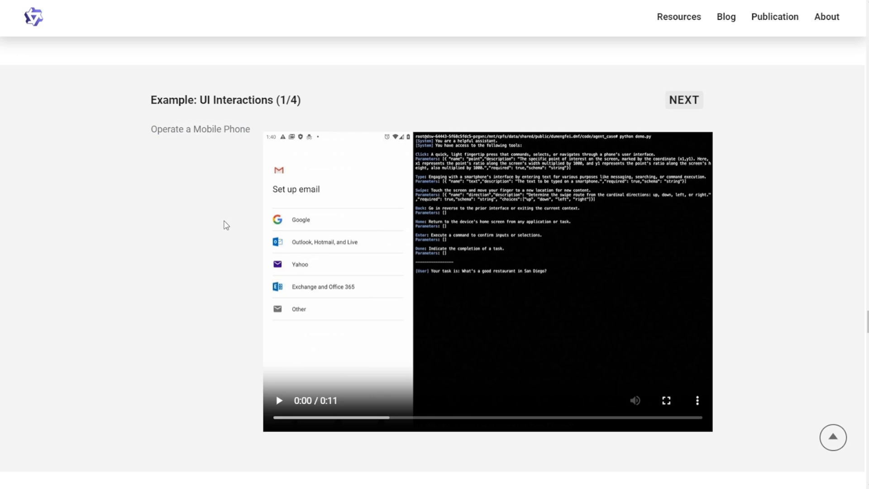
left_click(279, 400)
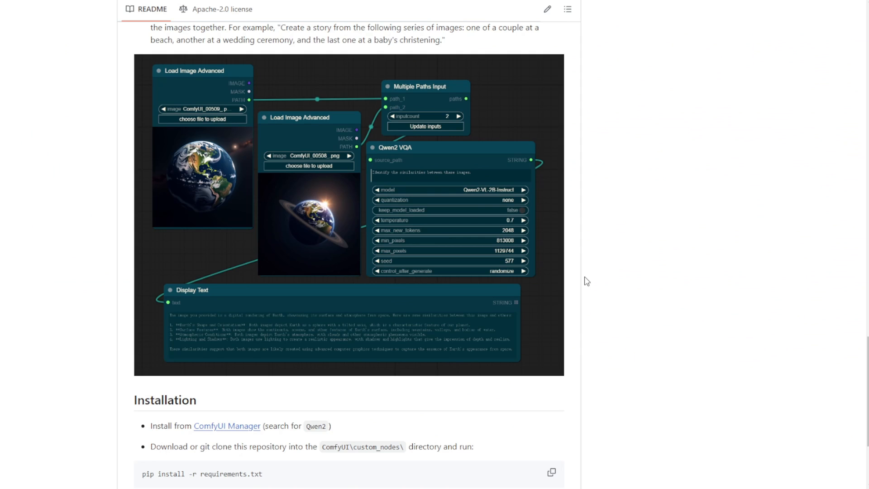
mouse_move(541, 274)
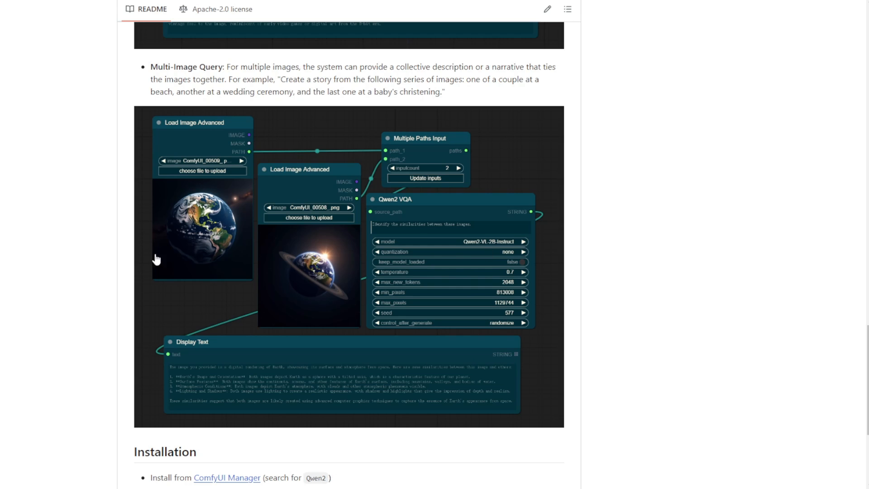
scroll("down", 3)
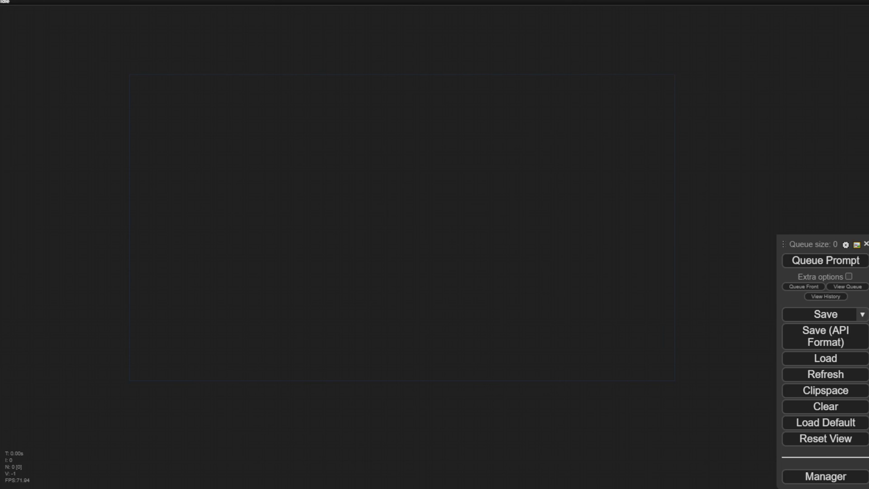
Step: Search Custom Nodes Manager for 'Qwe' and open the ComfyUI-Qwen-2 project page
left_click(824, 476)
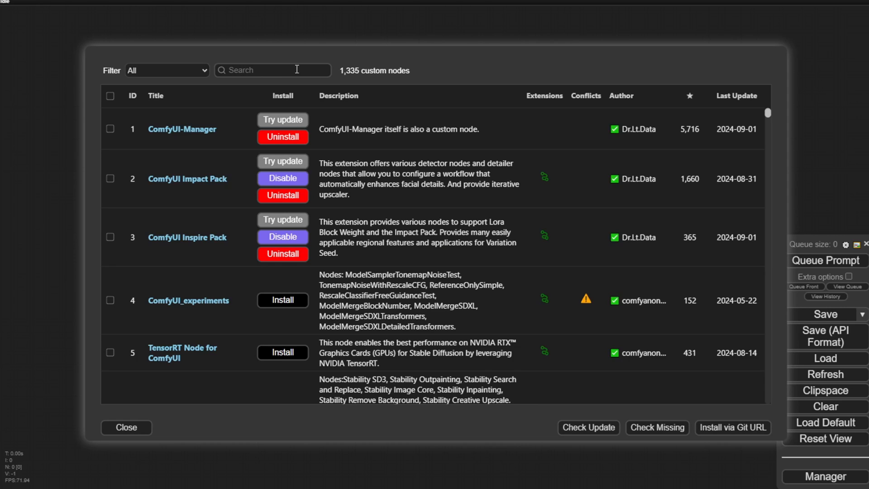
type("Qwen")
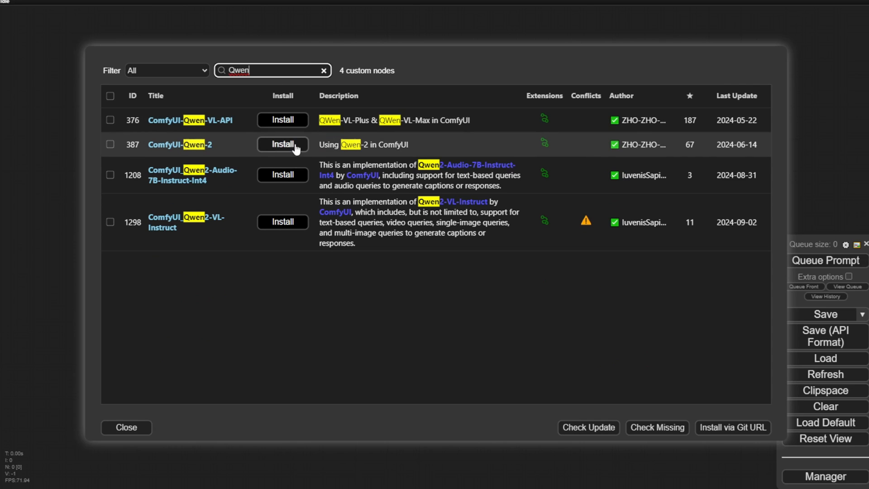
mouse_move(179, 152)
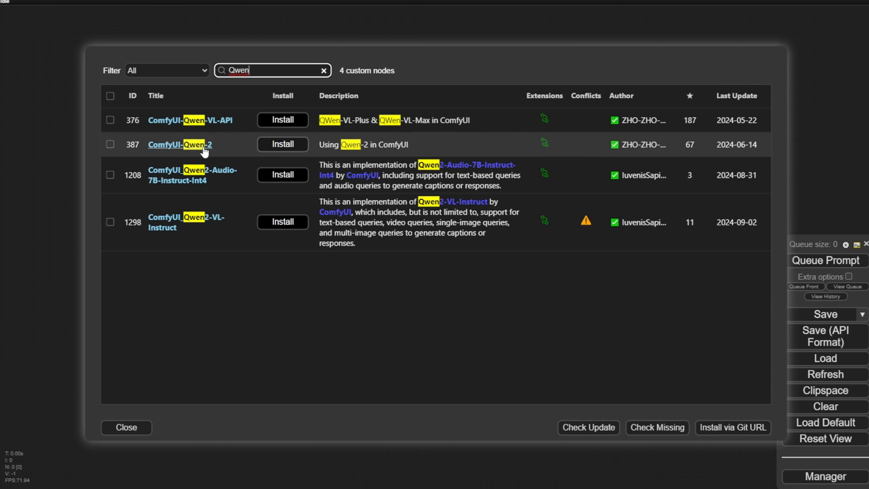
left_click(178, 144)
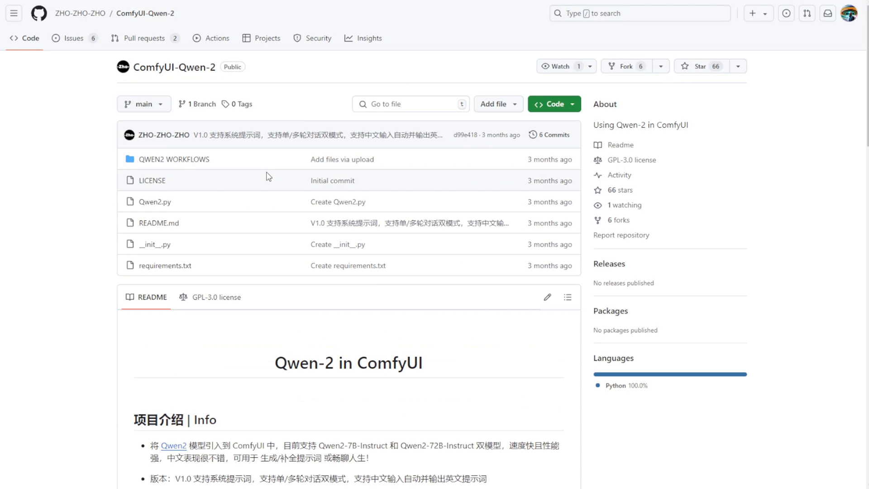
Step: Scroll through the ComfyUI-Qwen-2 README down to its workflow image
scroll("down", 3)
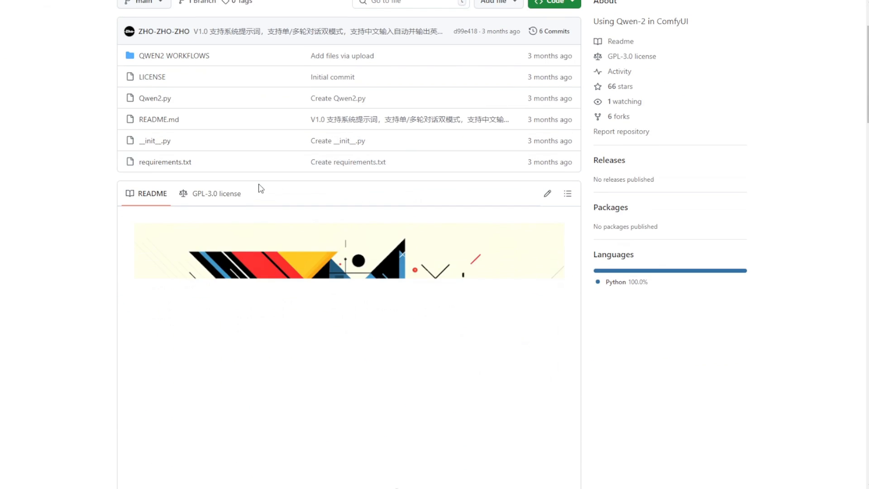
scroll("down", 3)
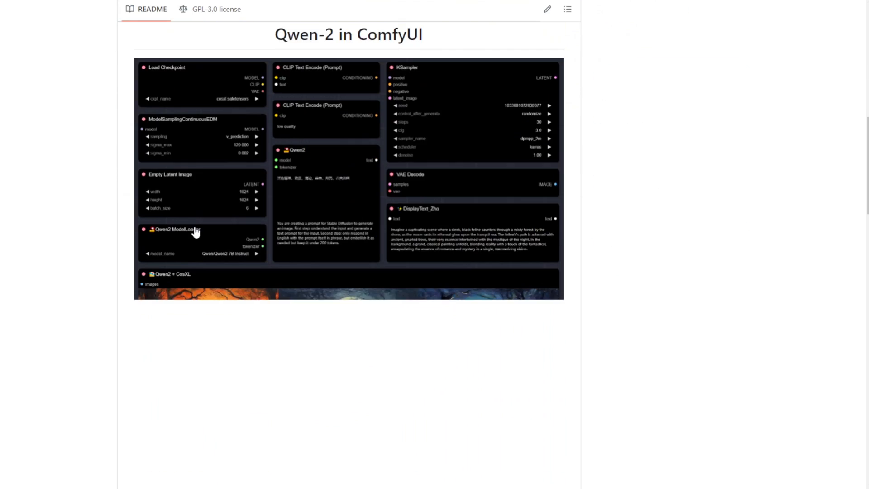
scroll("down", 3)
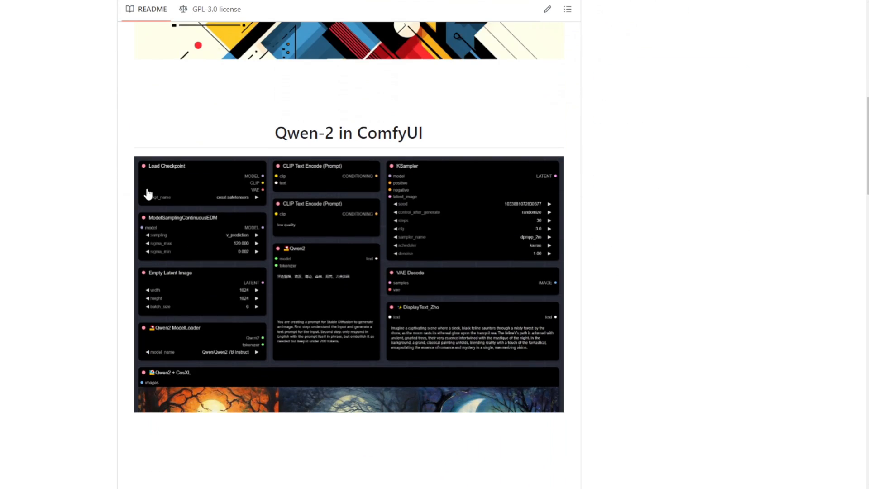
scroll("down", 3)
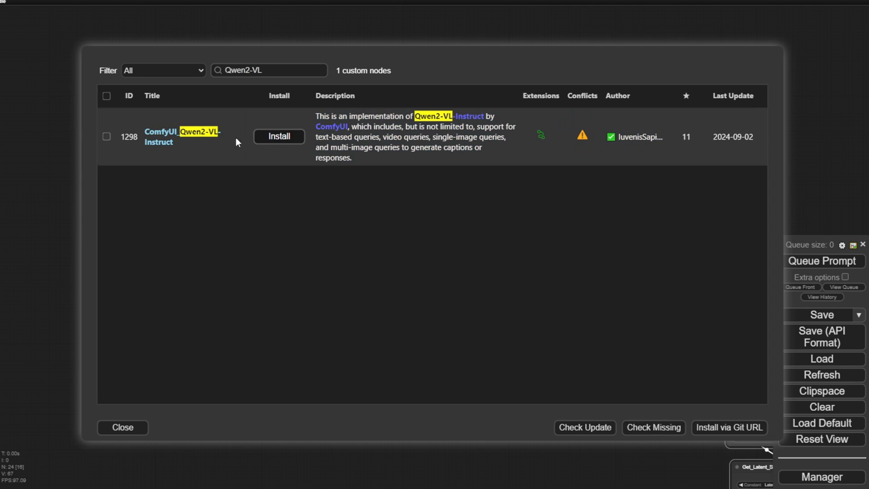
Step: Review the ComfyUI_Qwen2-VL-Instruct README's query examples and model download path
left_click(182, 137)
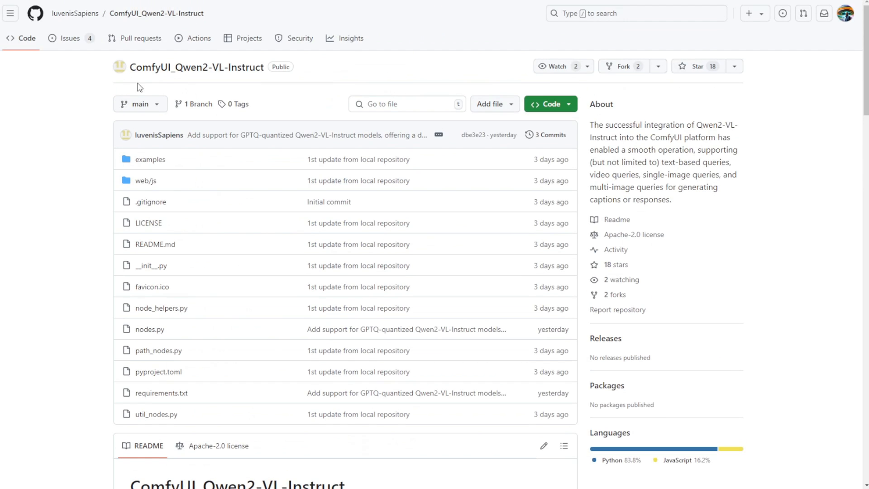
scroll("down", 3)
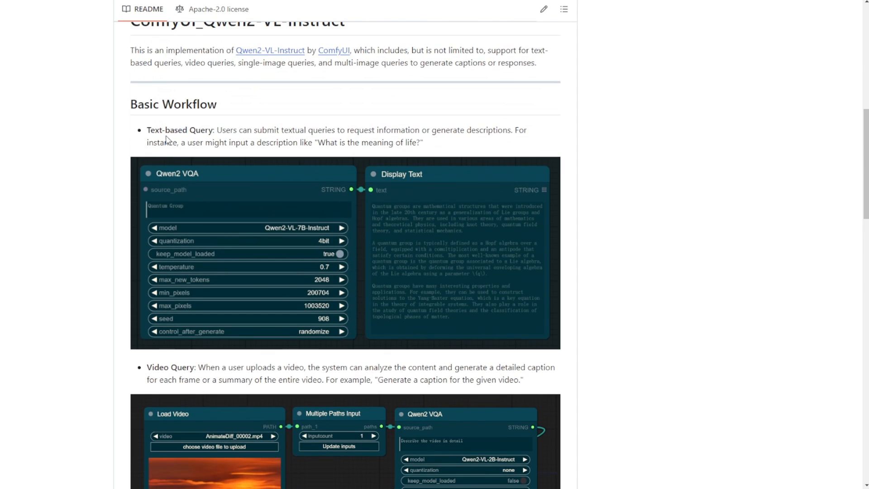
scroll("down", 3)
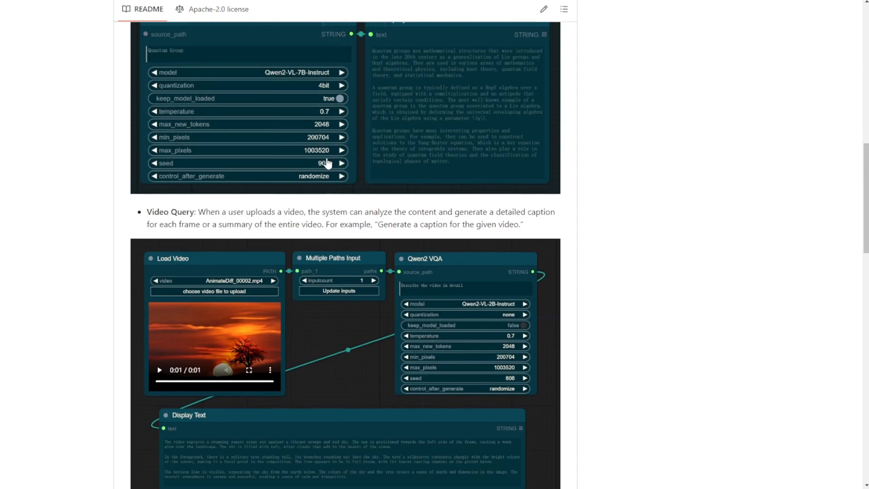
scroll("down", 3)
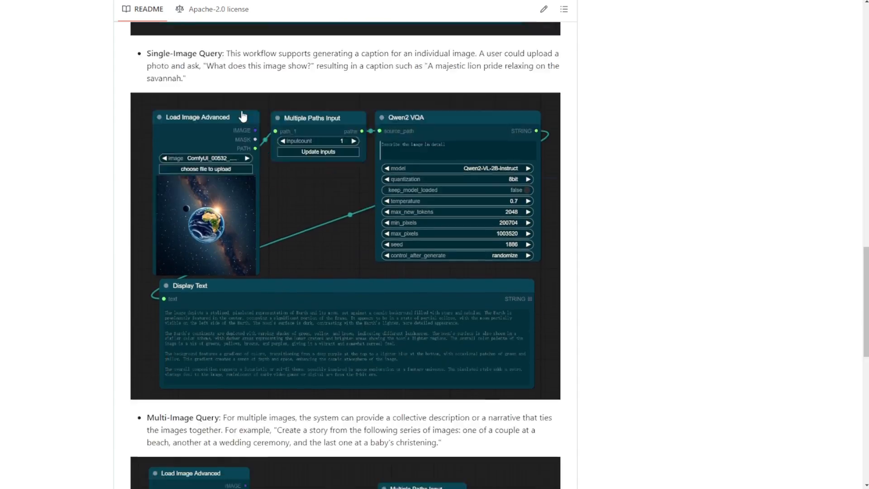
scroll("down", 3)
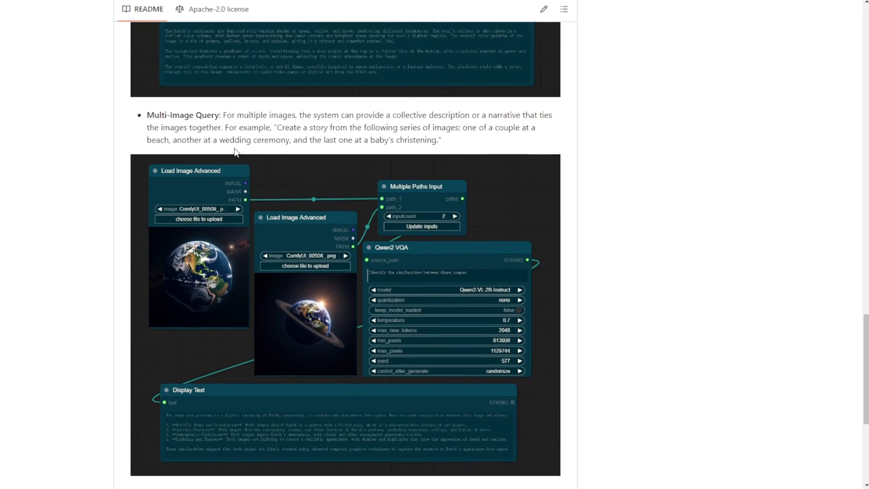
scroll("down", 3)
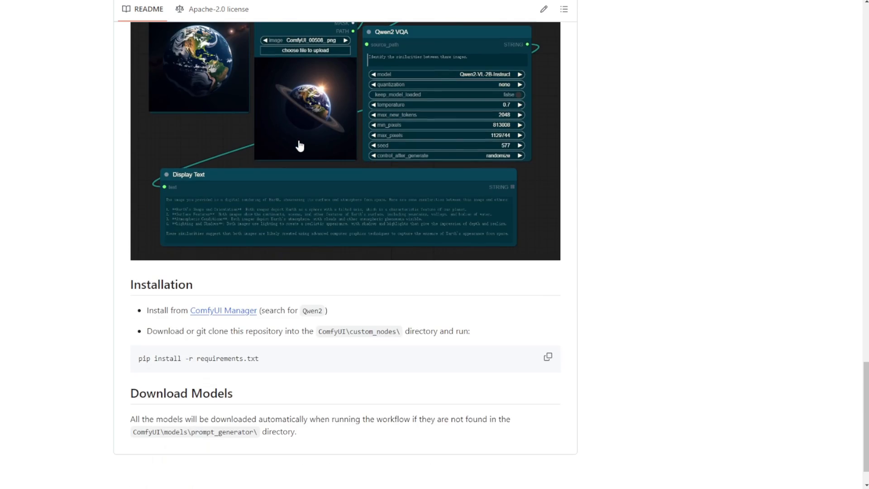
scroll("down", 3)
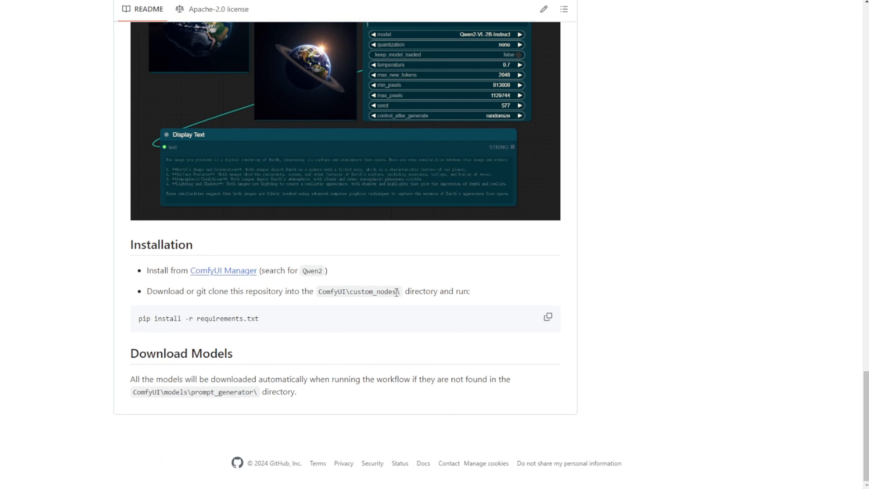
mouse_move(331, 328)
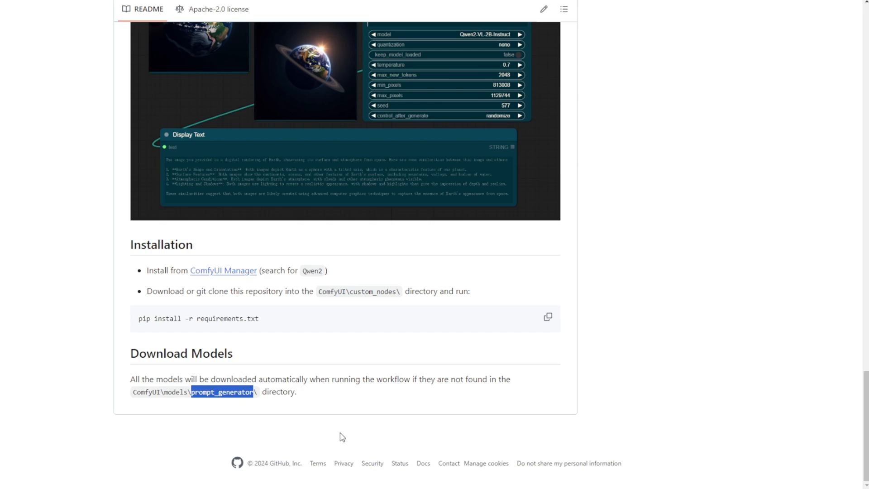
mouse_move(357, 397)
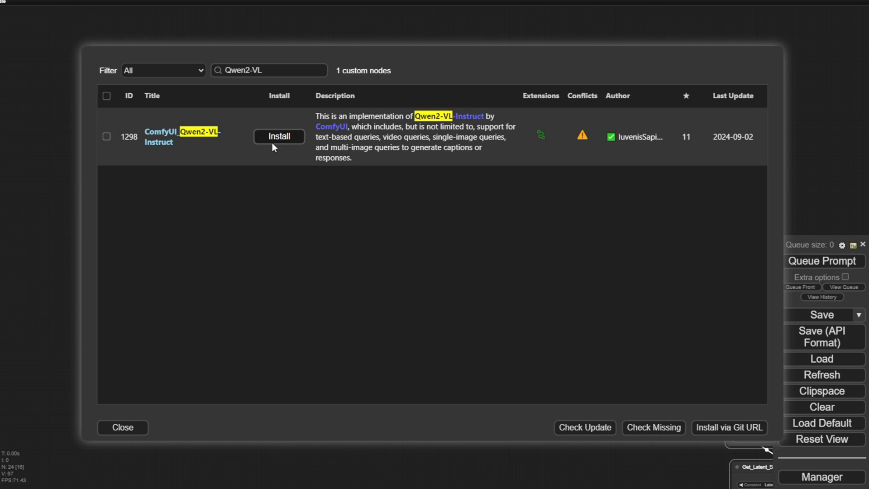
Step: Start installing the ComfyUI_Qwen2-VL-Instruct custom node from Manager
left_click(278, 137)
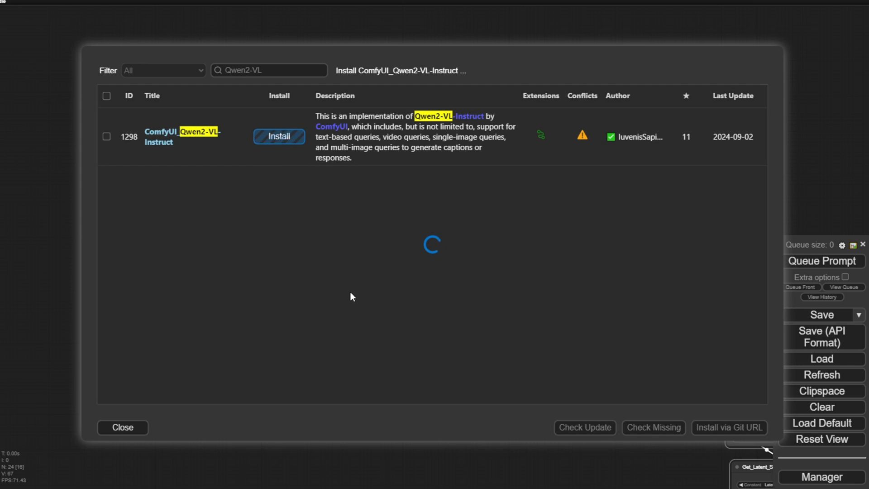
left_click(279, 136)
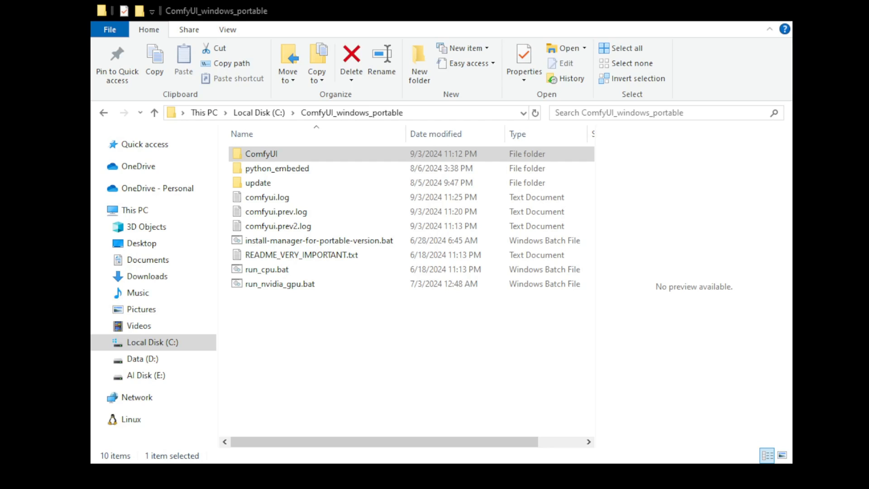
Step: Launch cmd.exe from the portable folder and watch pip install -r requirements.txt download dependencies
type("C:\\Windows\\System32\\cmd.exe")
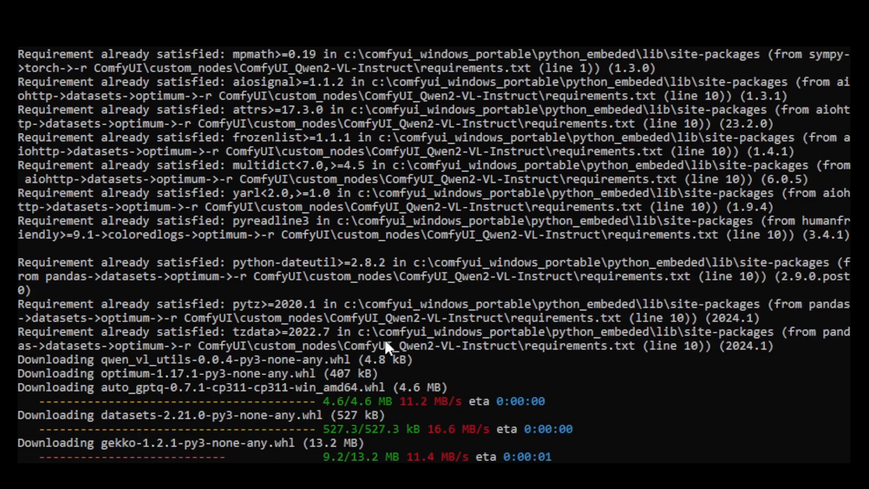
scroll("down", 3)
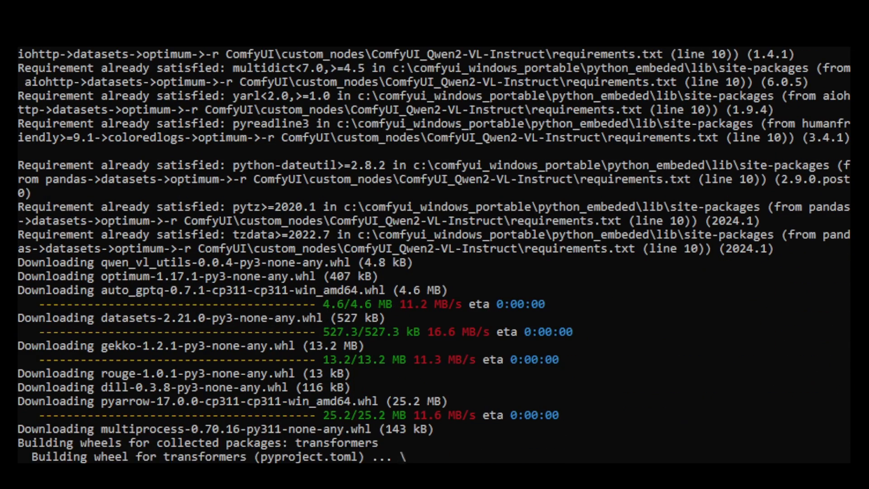
scroll("down", 3)
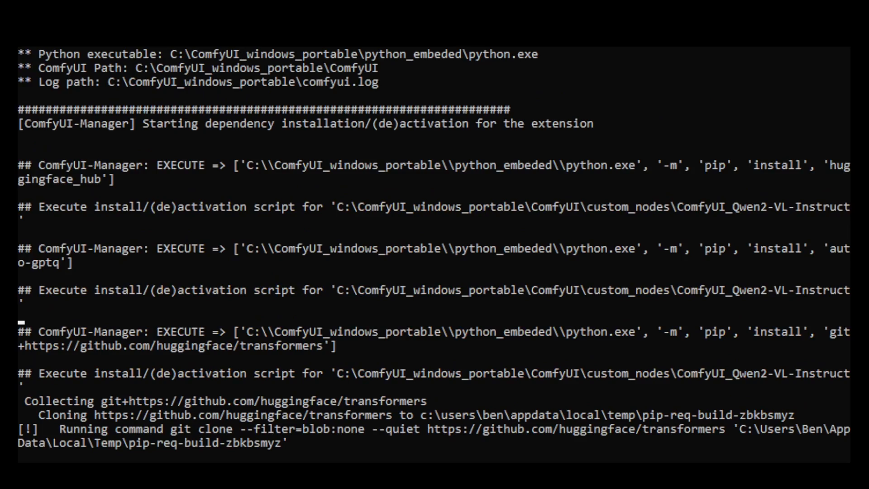
scroll("down", 3)
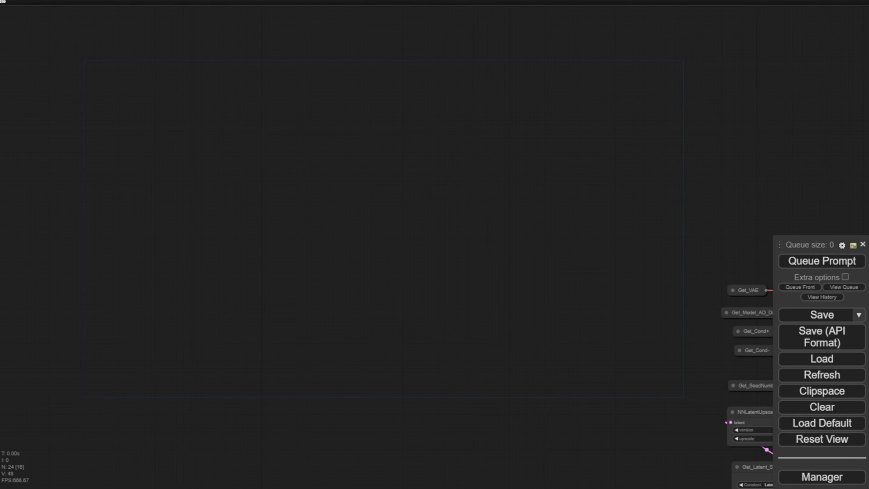
mouse_move(821, 423)
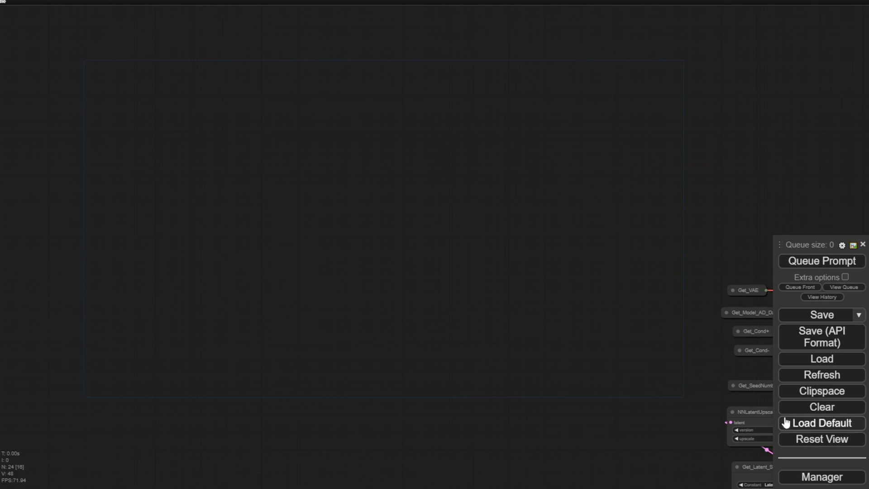
Step: Leave the restarted ComfyUI canvas for the C:\ComfyUI_windows_portable\ComfyUI folder in File Explorer
left_click(821, 422)
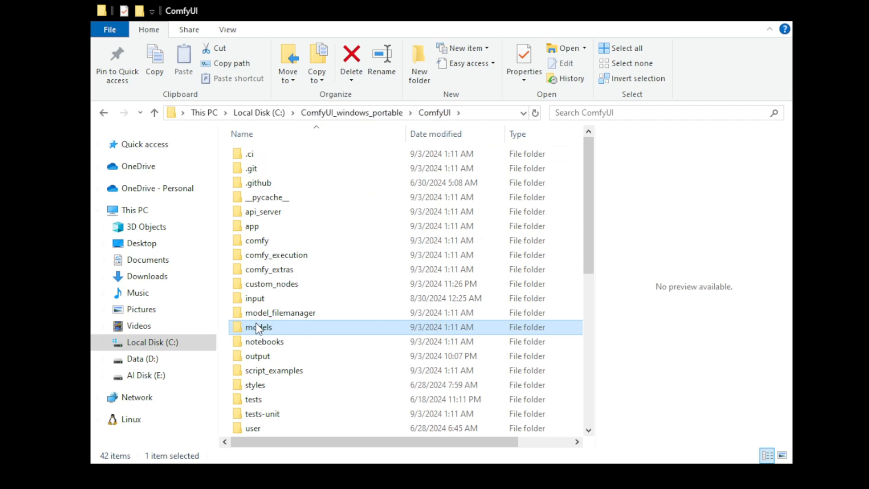
Step: Browse models\prompt_generator and open the Qwen2-VL-7B-Instruct model folder
double_click(258, 327)
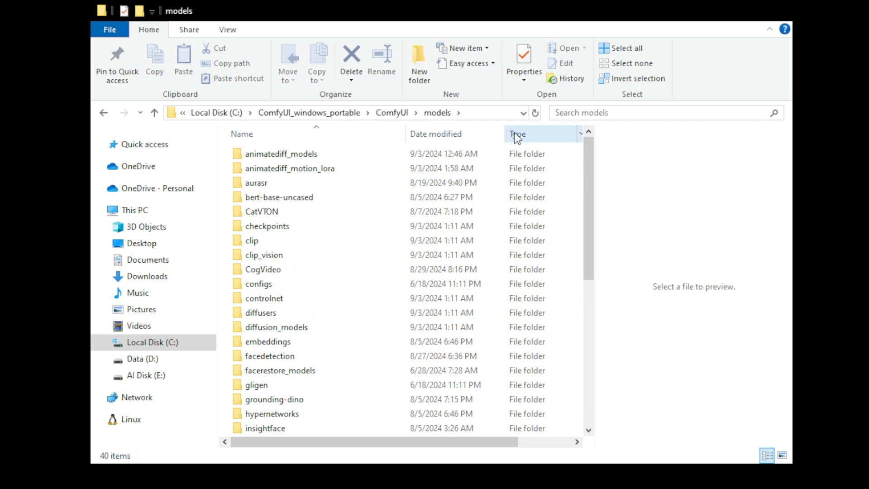
left_click(419, 63)
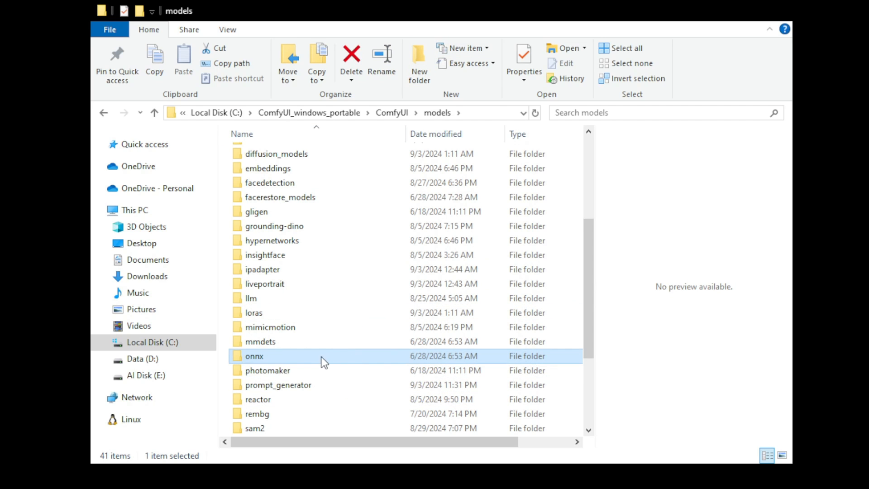
double_click(279, 385)
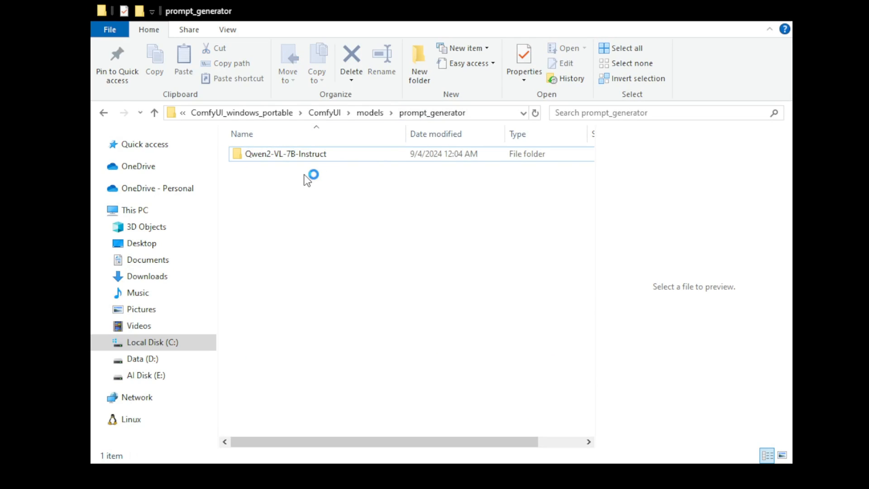
left_click(285, 154)
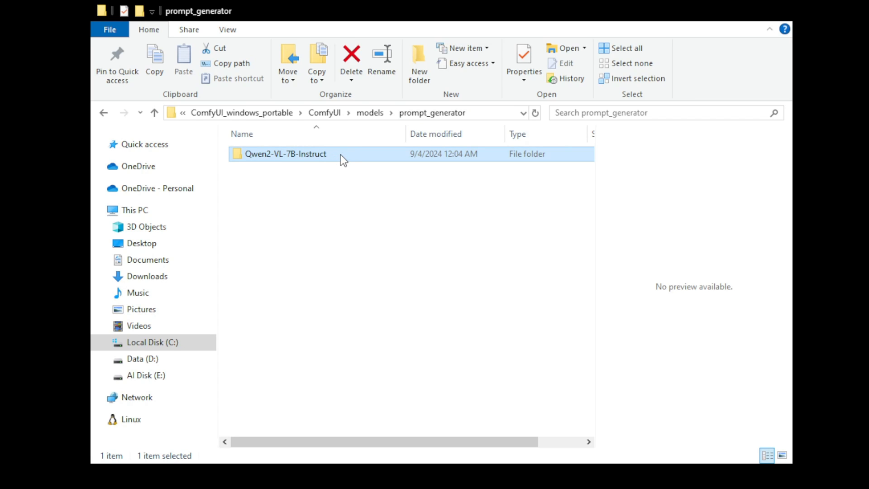
double_click(285, 154)
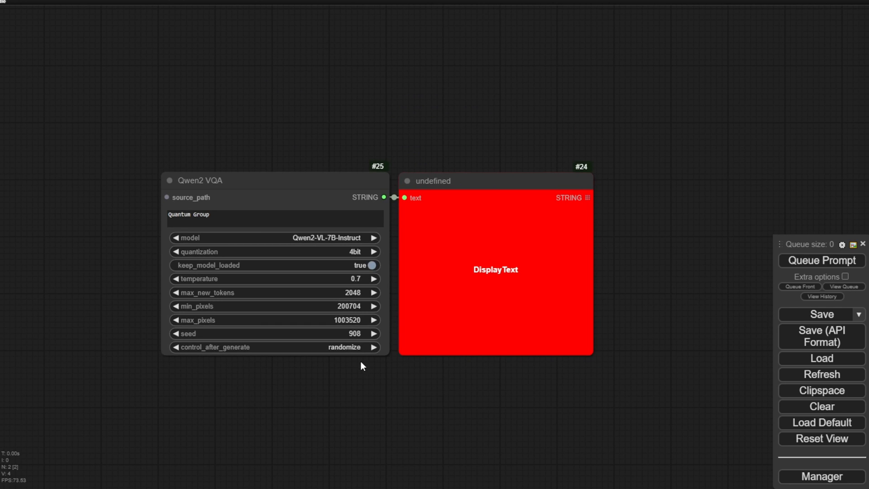
mouse_move(150, 399)
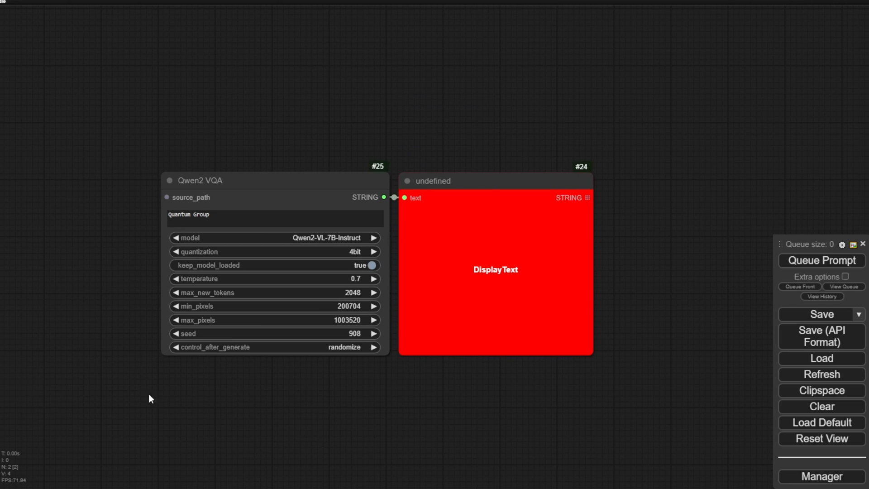
Step: From Install Missing Custom Nodes, install ComfyUI_MiniCPM-V-2_6-int4
left_click(821, 475)
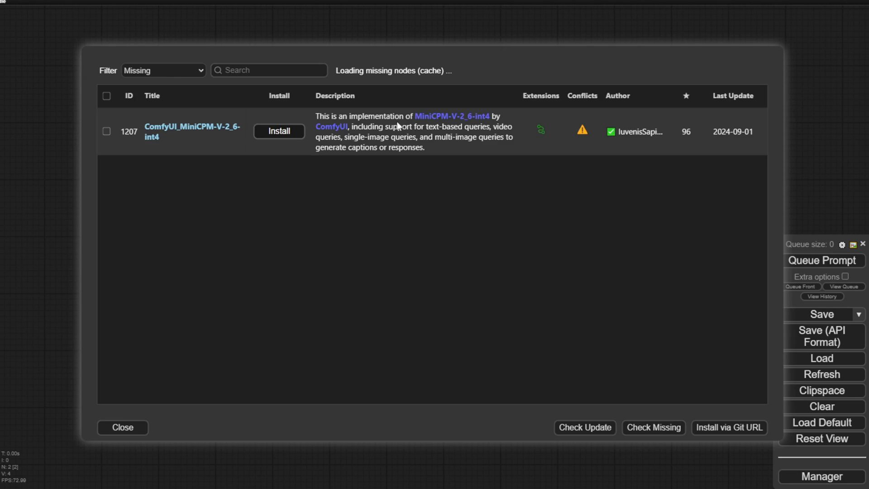
left_click_drag(395, 127, 361, 137)
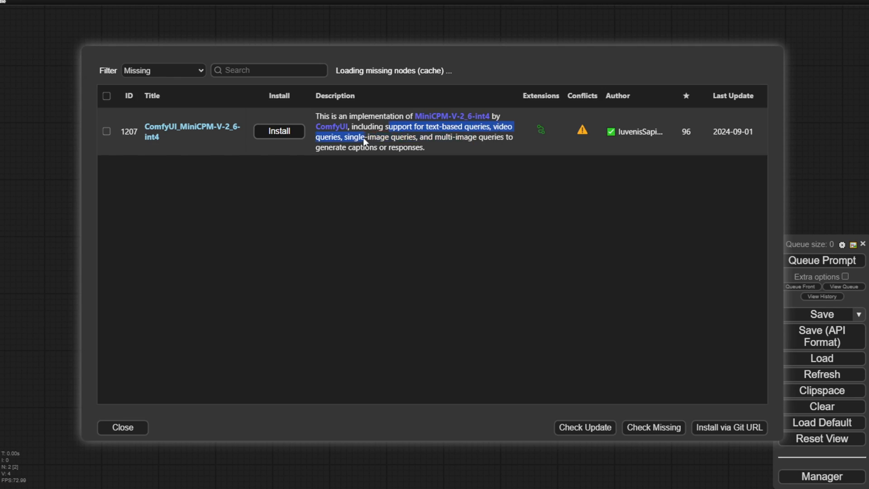
left_click(280, 131)
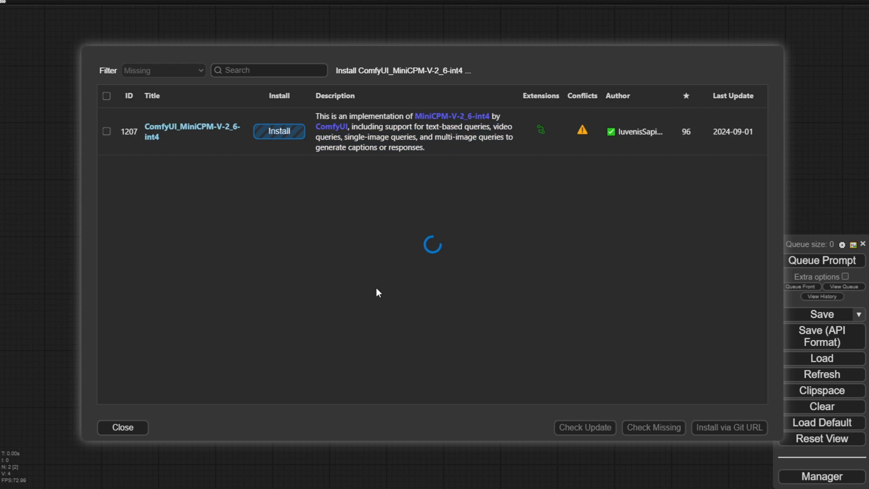
mouse_move(206, 130)
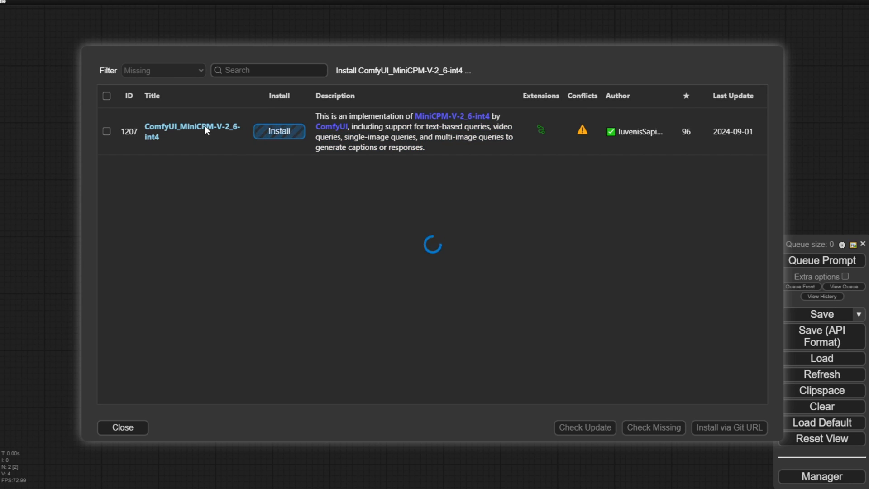
mouse_move(348, 259)
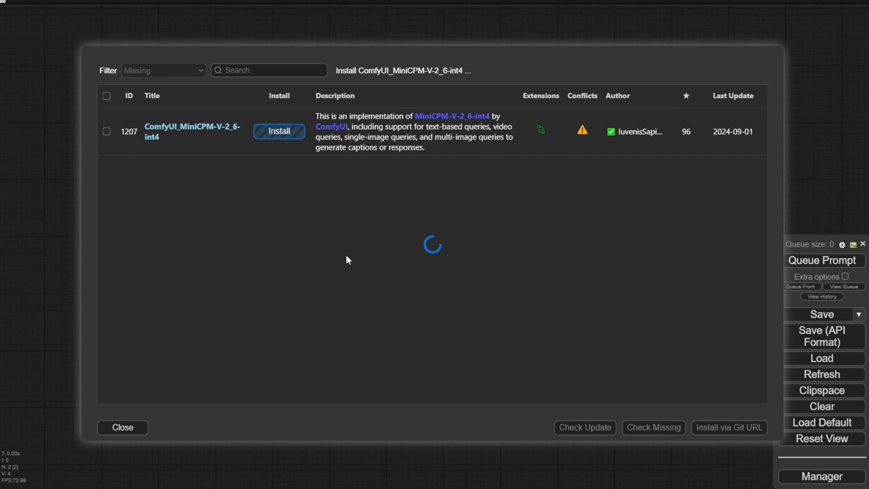
mouse_move(339, 266)
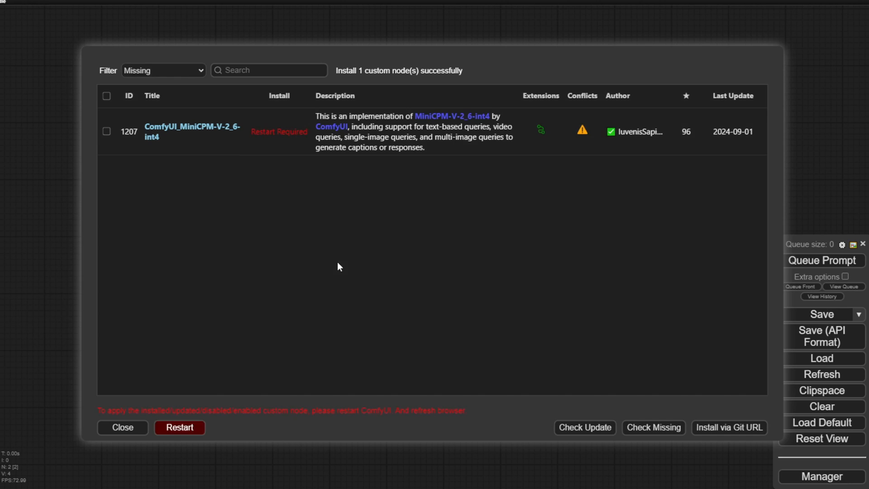
Step: Restart the ComfyUI server and confirm the reboot so the new node loads
left_click(179, 427)
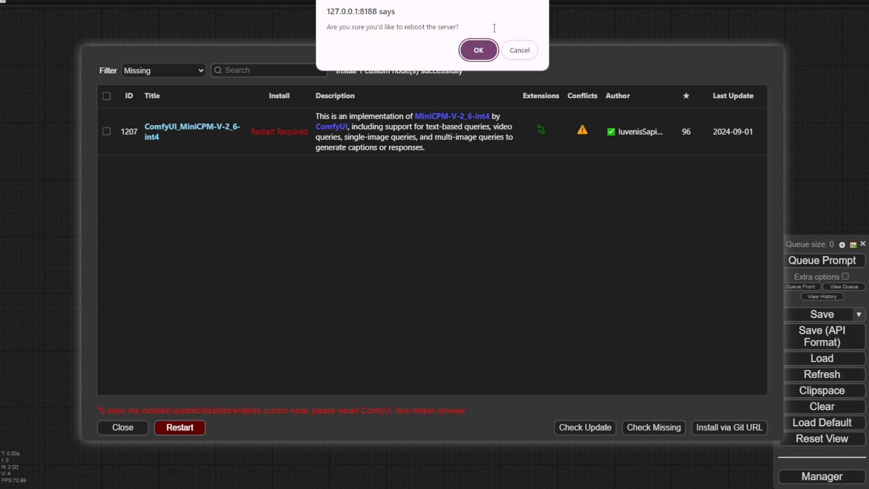
left_click(478, 50)
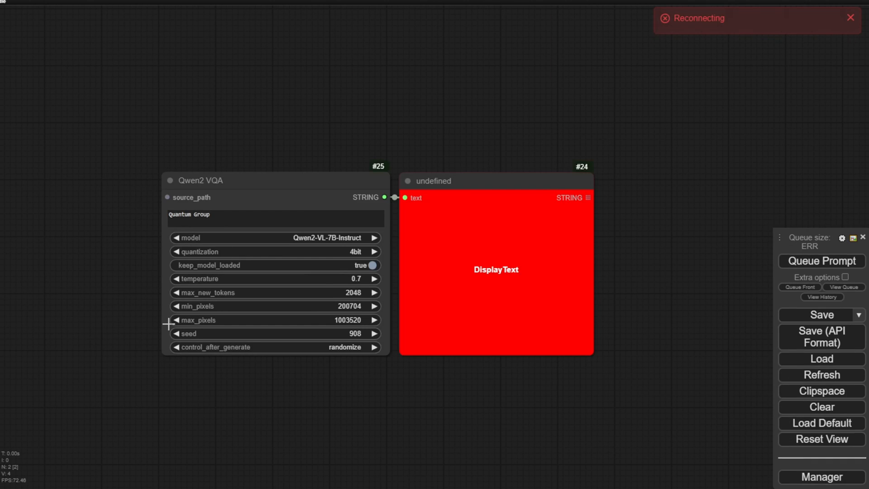
mouse_move(164, 325)
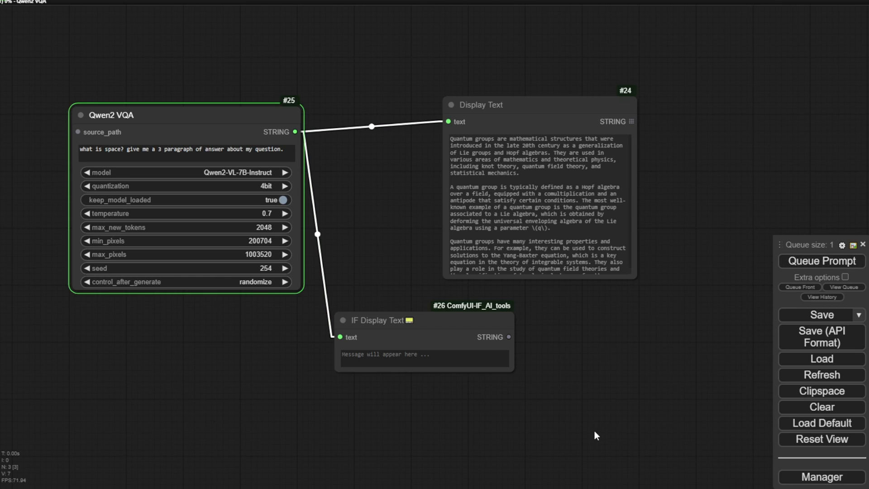
Step: Queue the space question so Display Text shows Qwen2 VQA's three-paragraph answer
left_click(820, 261)
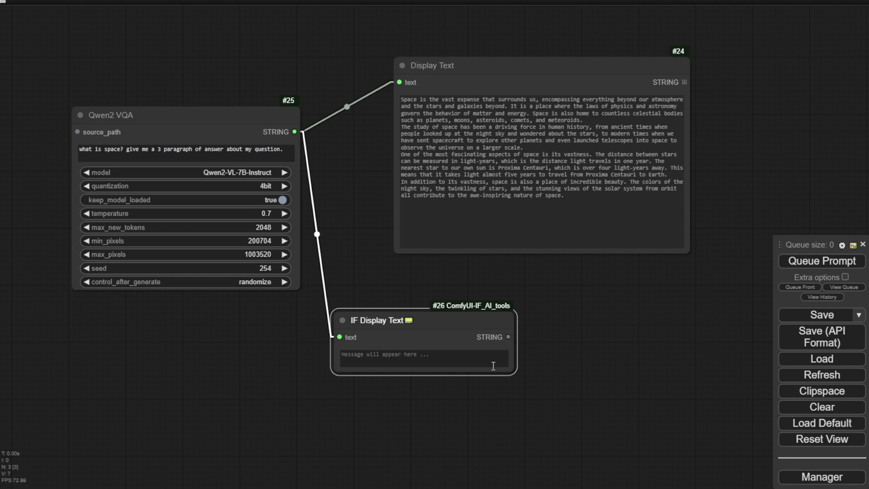
scroll("down", 3)
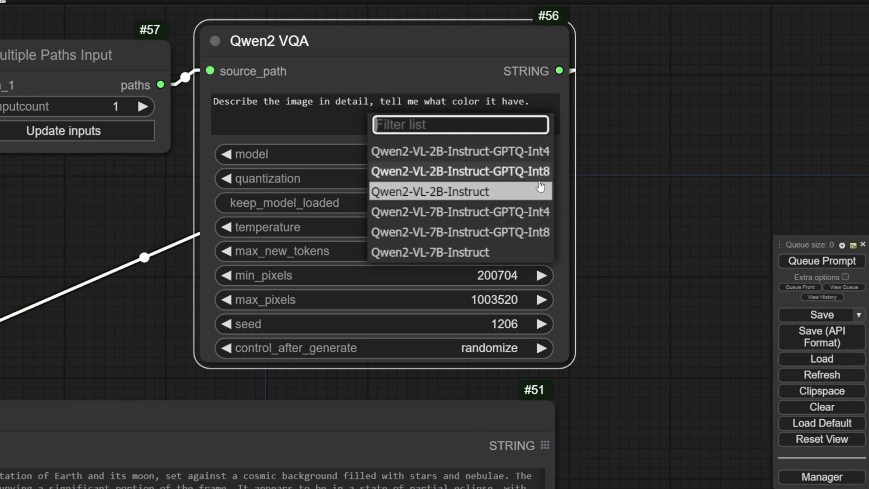
mouse_move(428, 256)
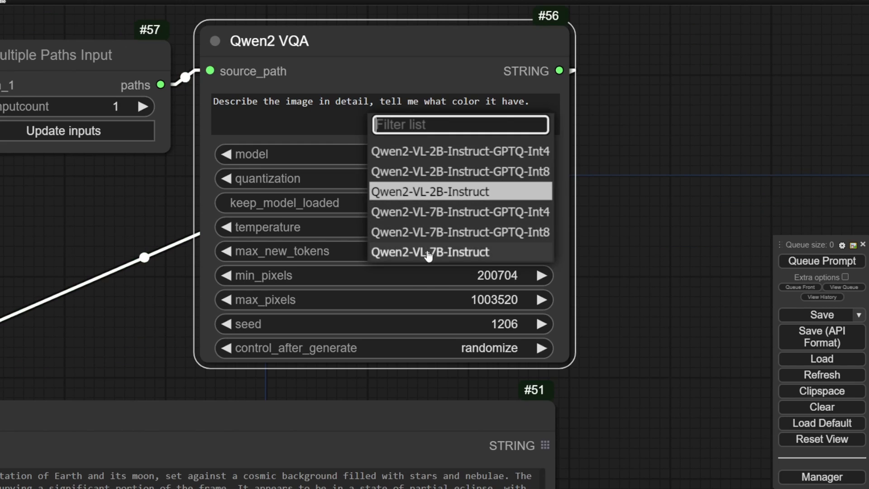
Step: Switch Qwen2 VQA to Qwen2-VL-7B-Instruct and queue a caption of the two-tier cake photo
left_click(429, 253)
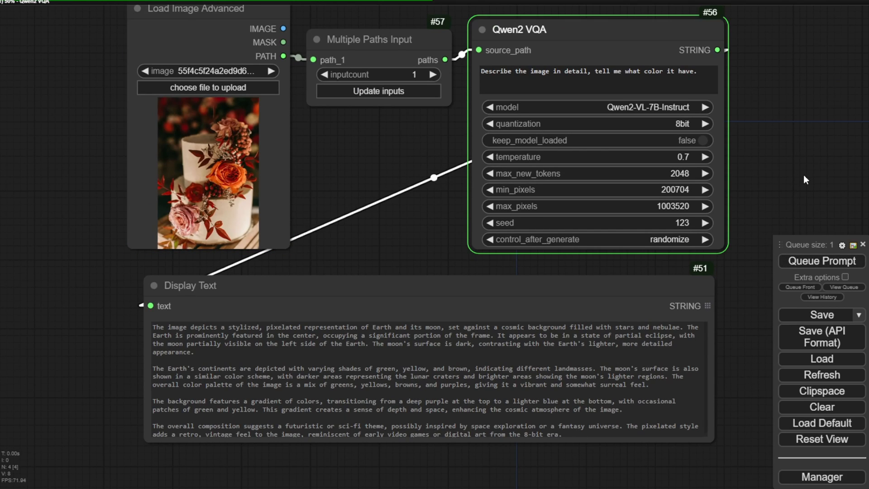
left_click(821, 260)
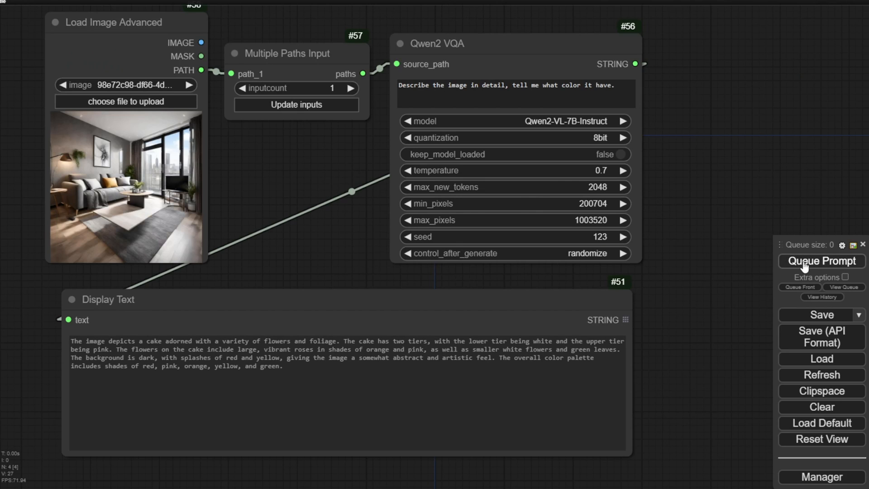
Step: Remove the colour question from the prompt and queue a detailed living-room caption
left_click_drag(511, 85, 613, 85)
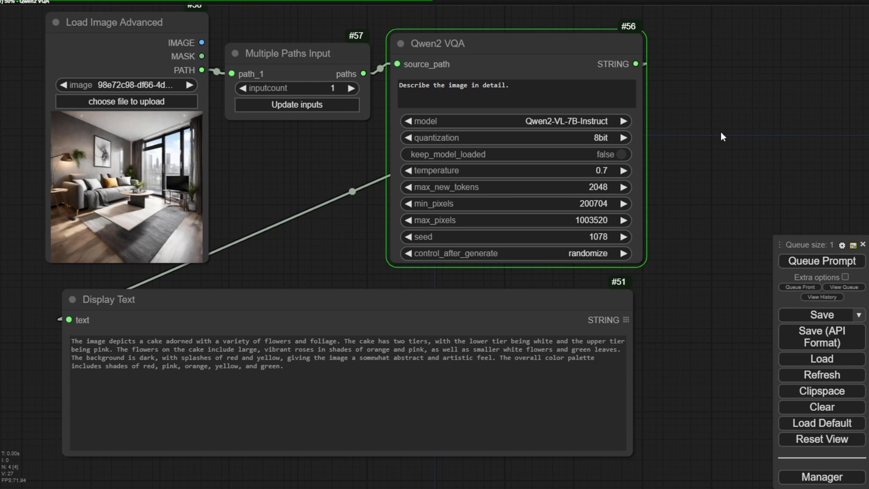
left_click(822, 260)
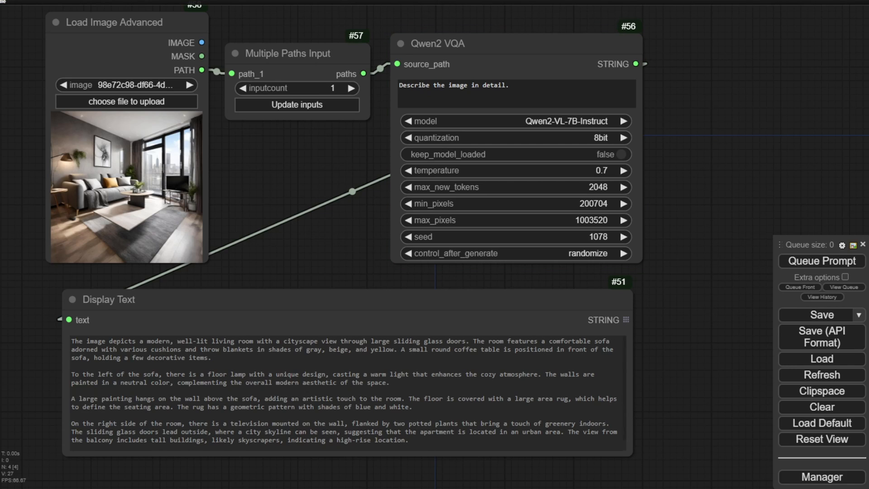
mouse_move(292, 271)
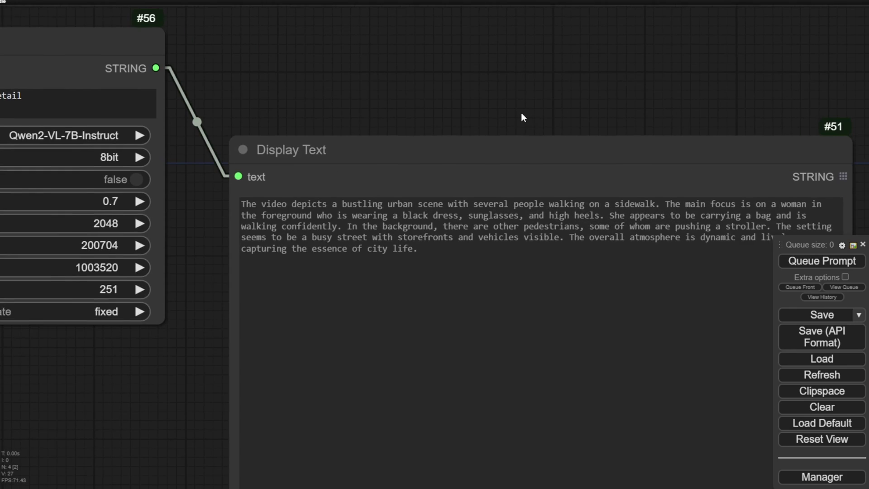
Step: Queue 'Describe the video in detail' so Display Text captions the urban sidewalk clip
scroll("down", 3)
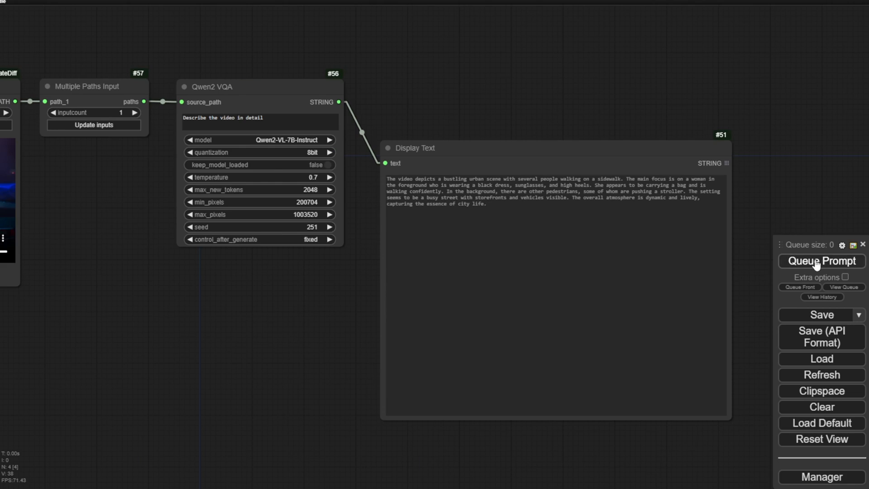
left_click(821, 260)
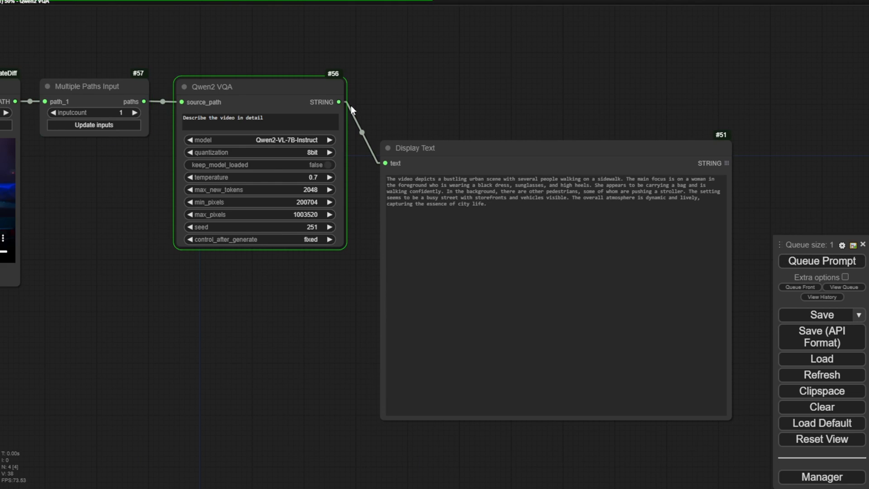
mouse_move(283, 268)
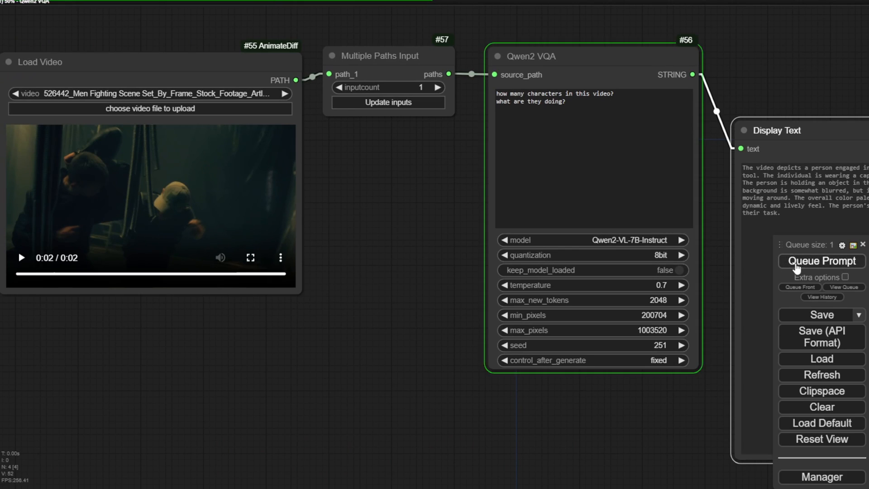
Step: Queue the character question on the fighting video and read the three-character breakdown in Display Text
left_click(821, 261)
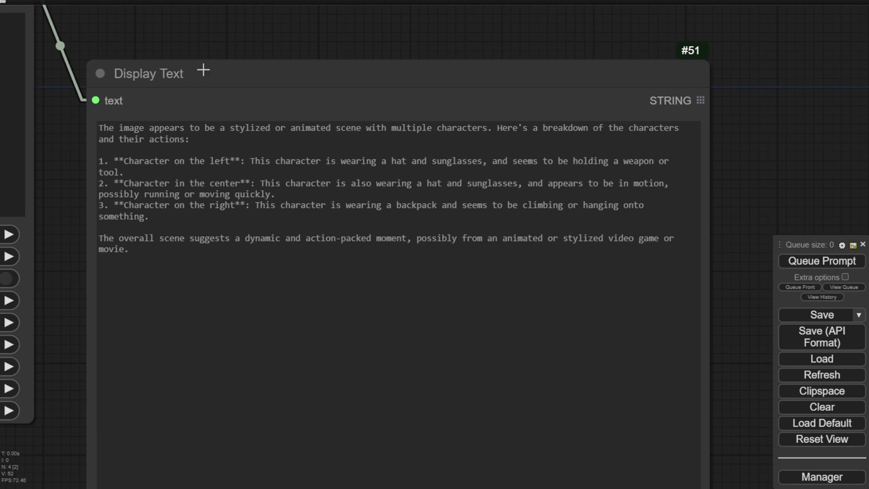
left_click_drag(125, 127, 313, 128)
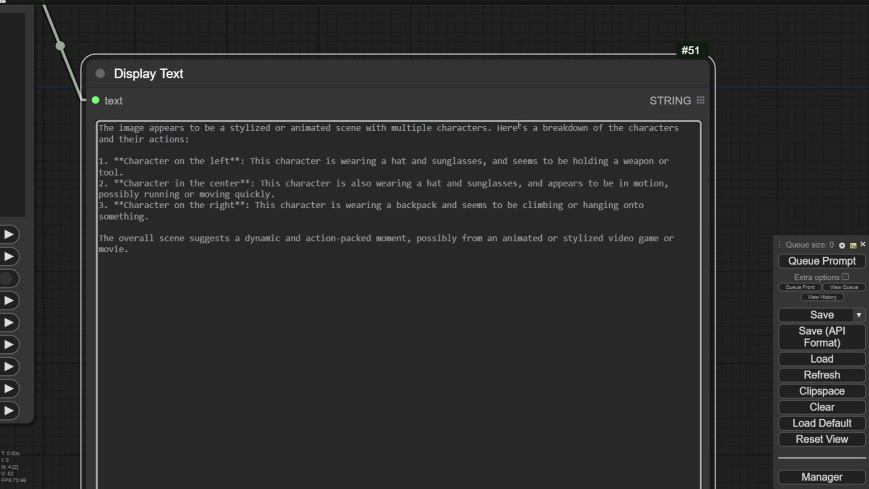
left_click_drag(142, 161, 314, 161)
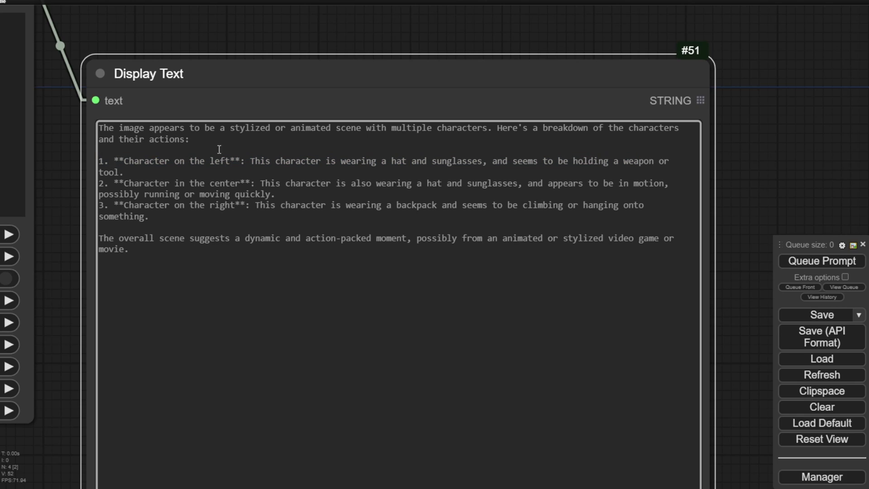
left_click_drag(123, 183, 394, 183)
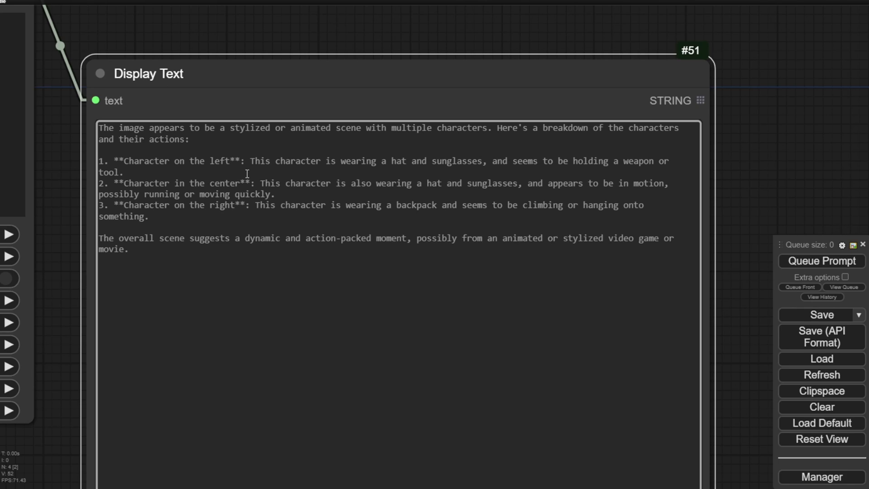
left_click_drag(327, 205, 537, 205)
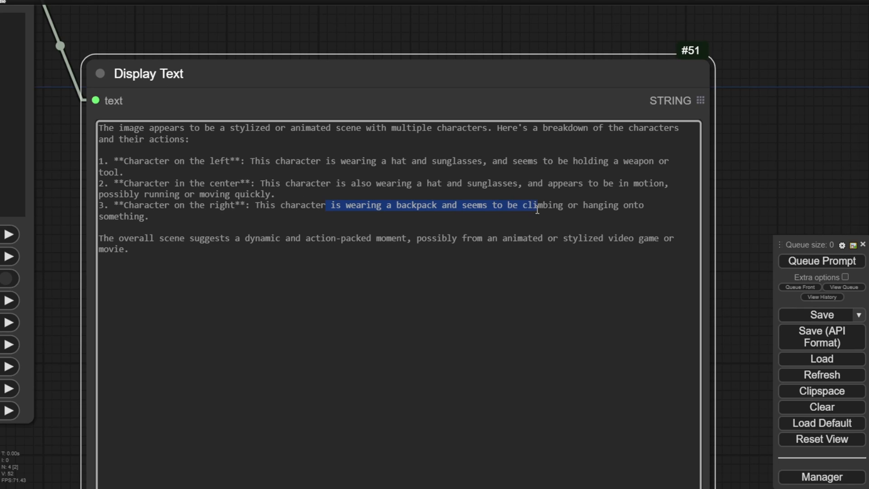
left_click(125, 212)
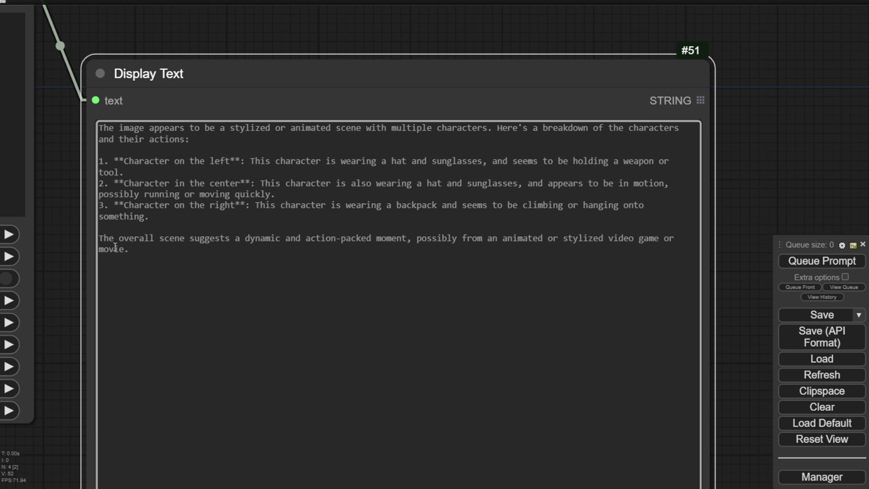
mouse_move(355, 243)
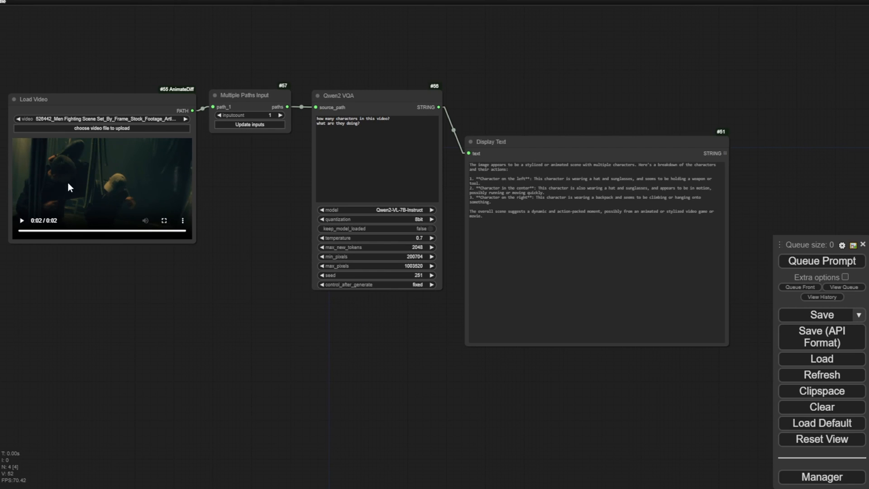
mouse_move(82, 267)
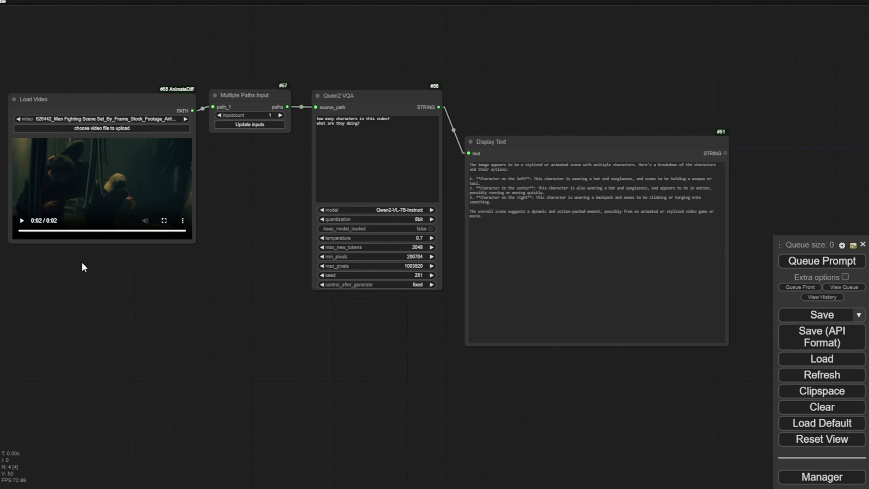